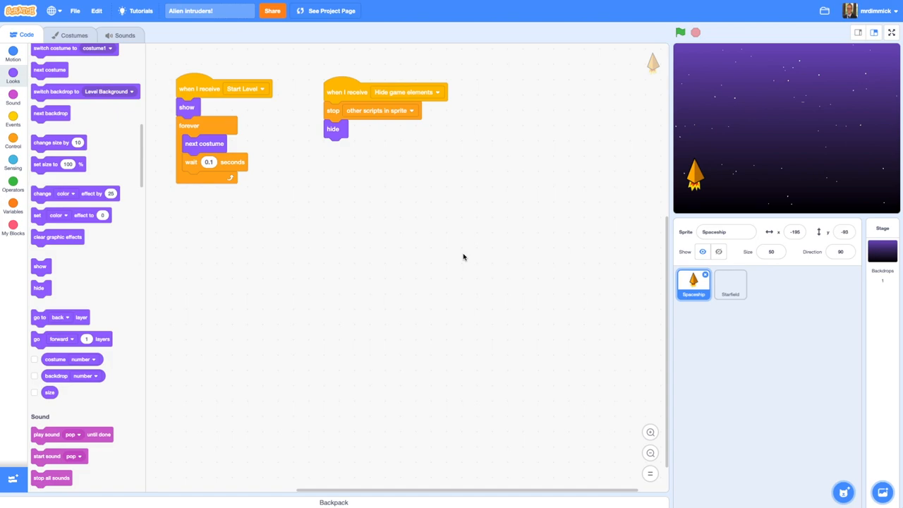
# - Enlarge the Alien Intruders! stage to full-screen view
pyautogui.click(891, 32)
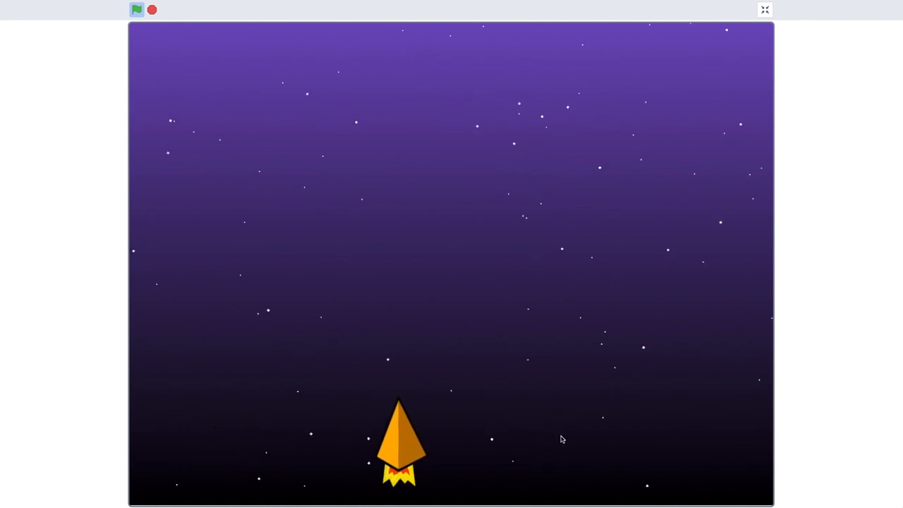
# - Run the game twice with the green flag, steering the ship, then exit full screen
pyautogui.click(764, 9)
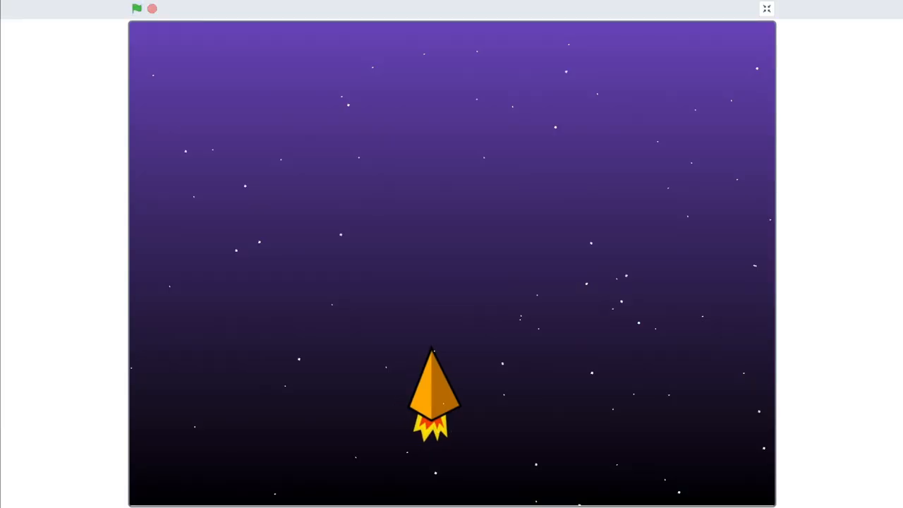
pyautogui.click(137, 8)
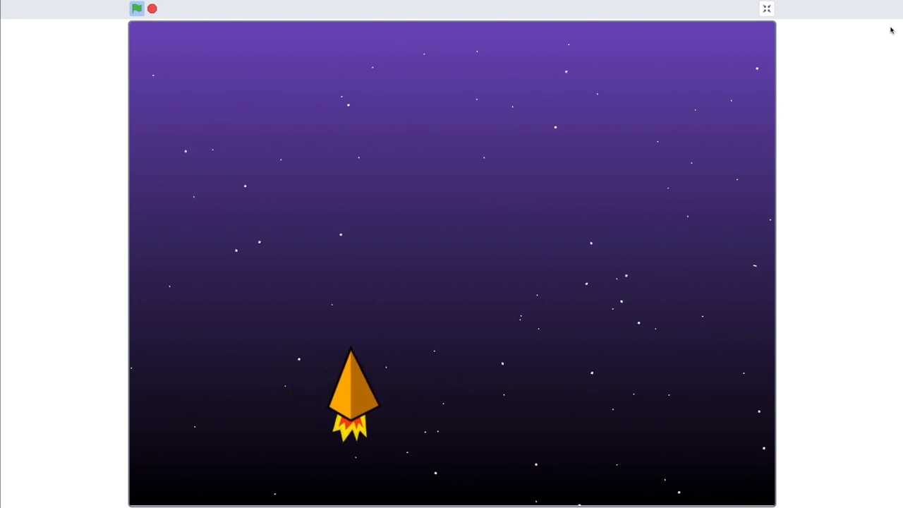
pyautogui.click(766, 8)
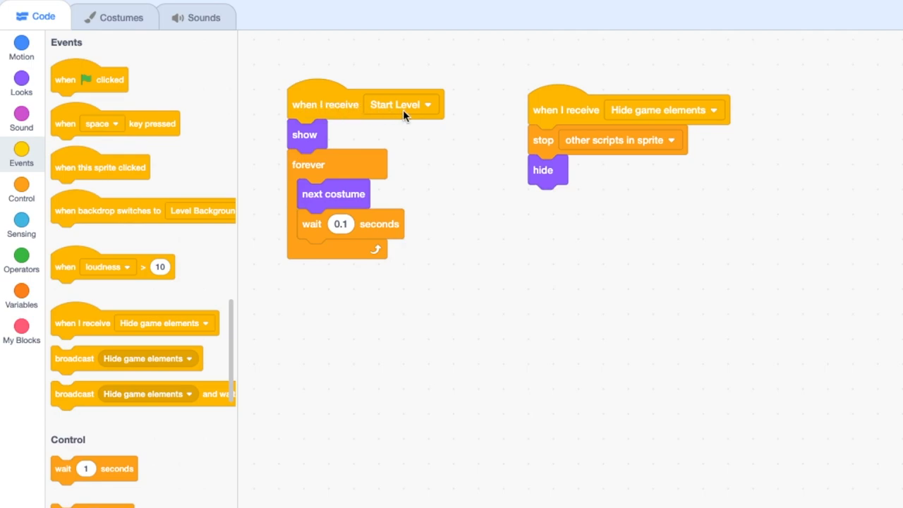
pyautogui.moveTo(315, 275)
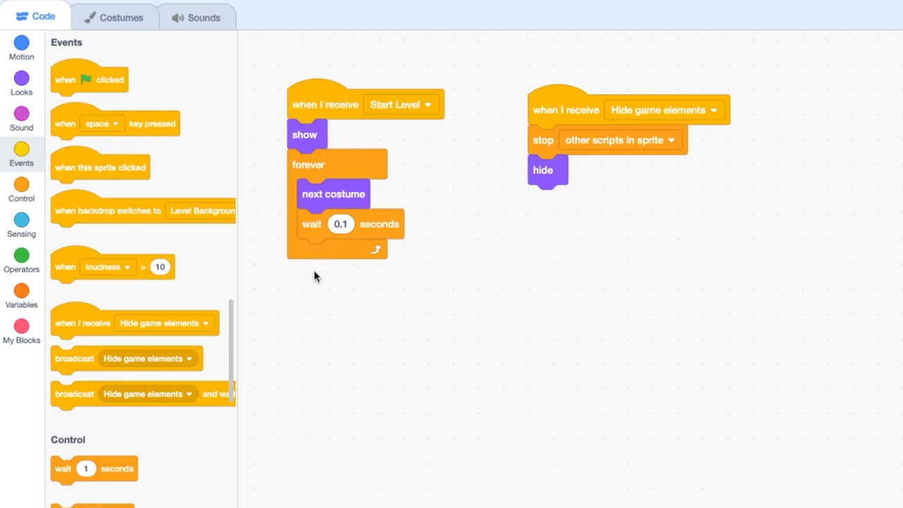
pyautogui.moveTo(200, 336)
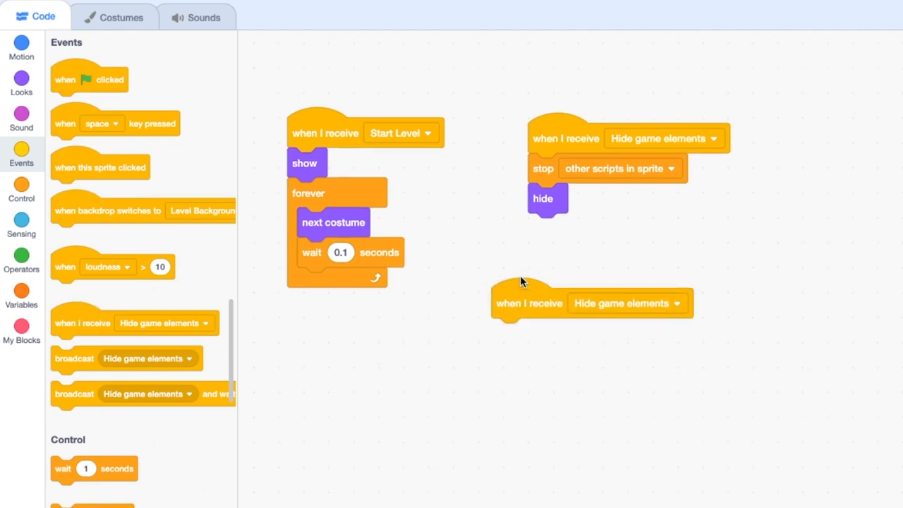
# - Set a 'when I receive' hat to Start Level and nest forever and if-then blocks under it
pyautogui.click(626, 302)
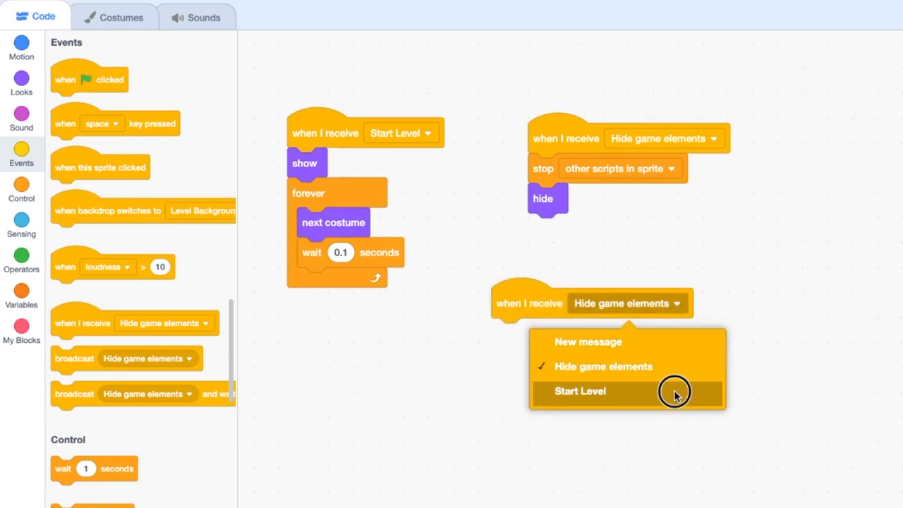
pyautogui.click(580, 391)
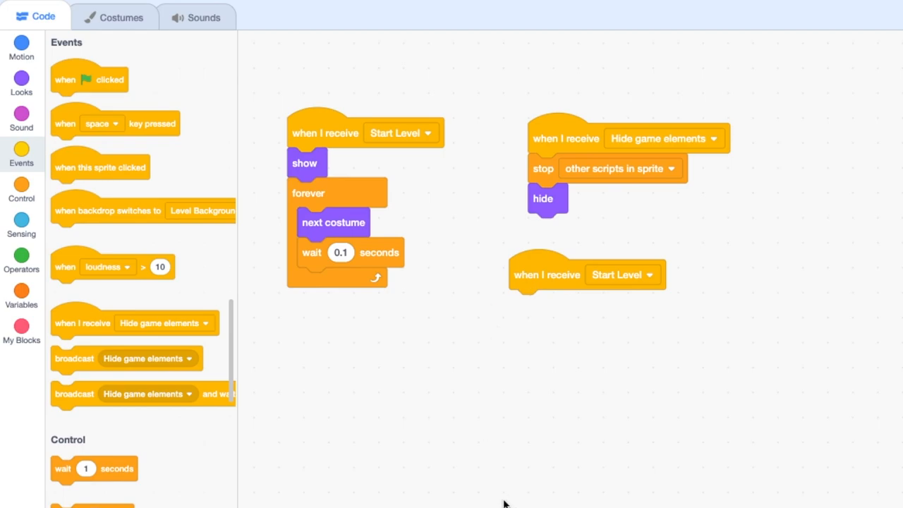
pyautogui.click(21, 190)
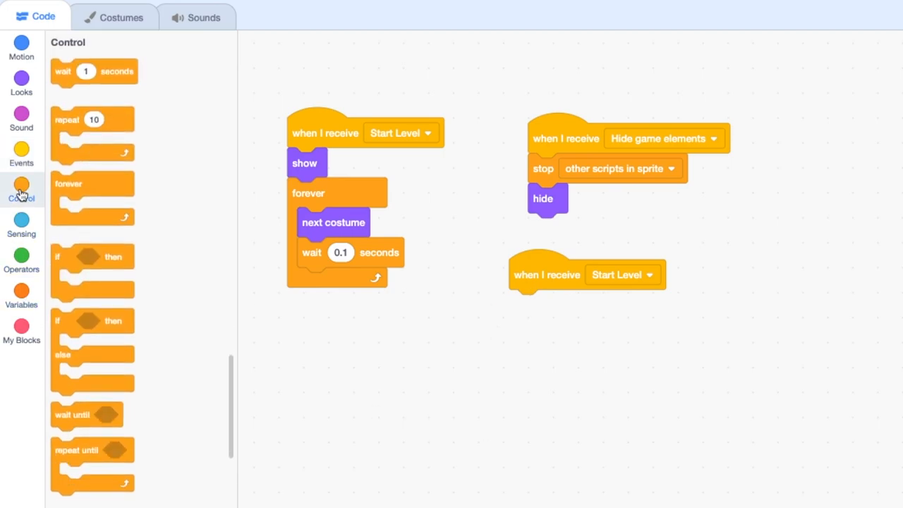
pyautogui.moveTo(71, 185)
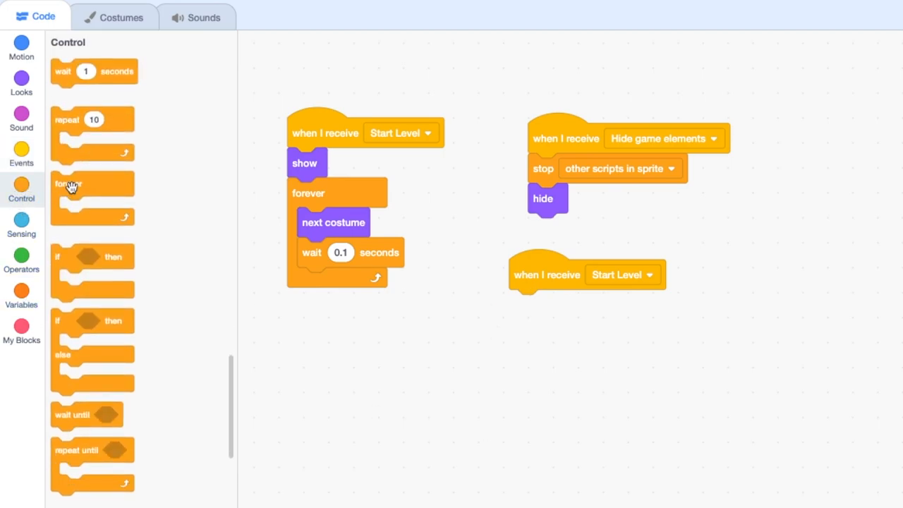
pyautogui.moveTo(68, 183); pyautogui.dragTo(540, 326)
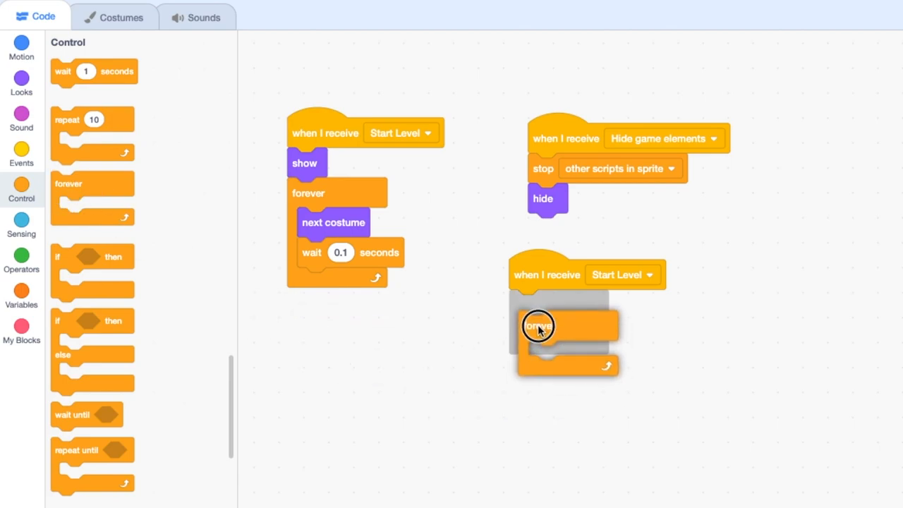
pyautogui.moveTo(538, 326); pyautogui.dragTo(530, 305)
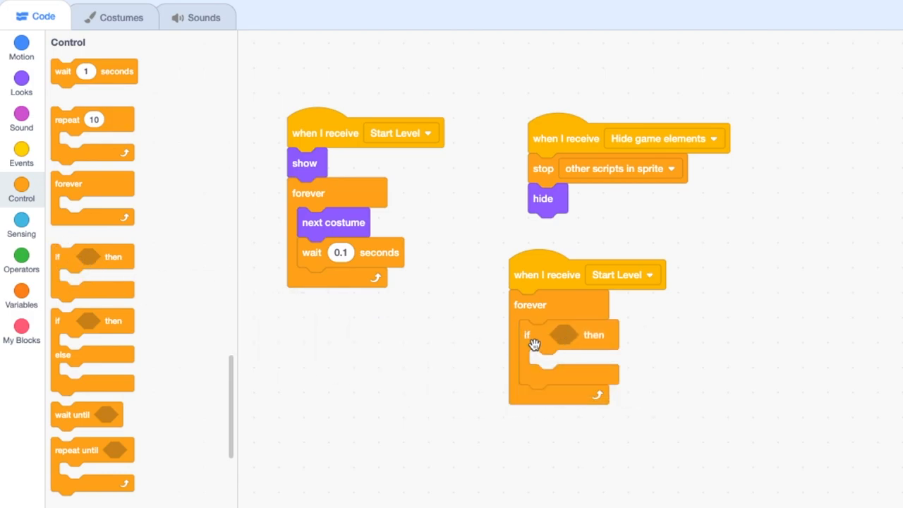
pyautogui.moveTo(6, 244)
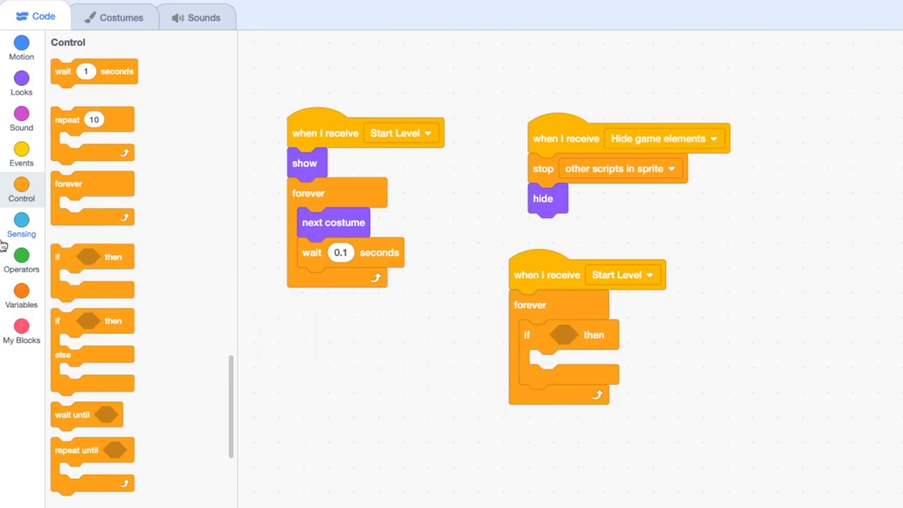
pyautogui.moveTo(67, 253)
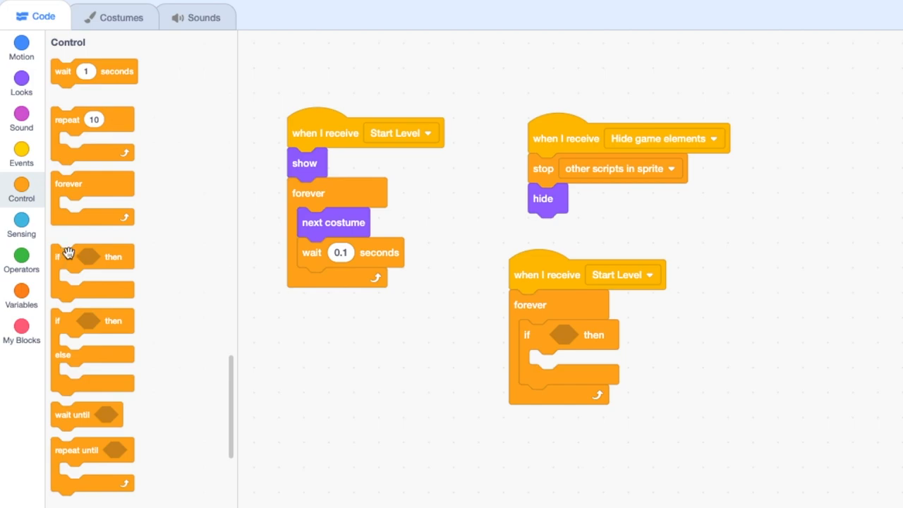
# - Put a Sensing 'key pressed?' condition in the if, set to the right arrow key
pyautogui.click(21, 223)
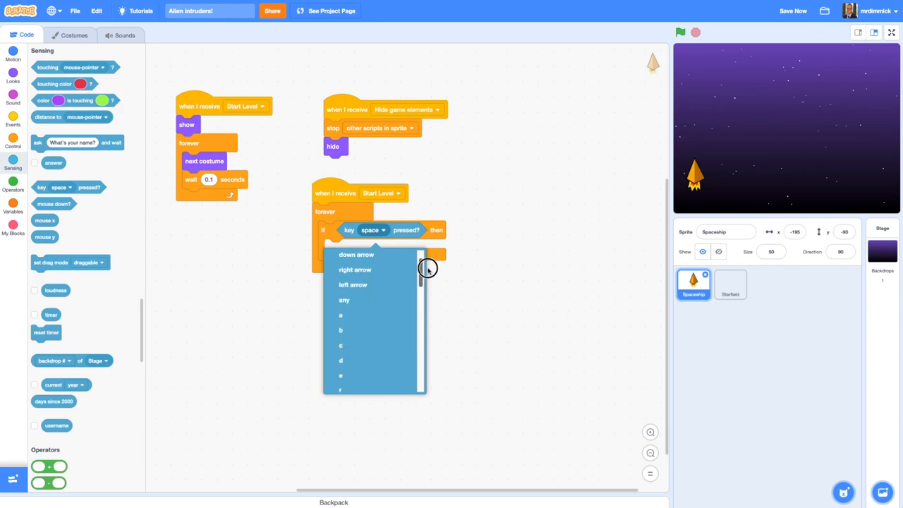
pyautogui.click(355, 270)
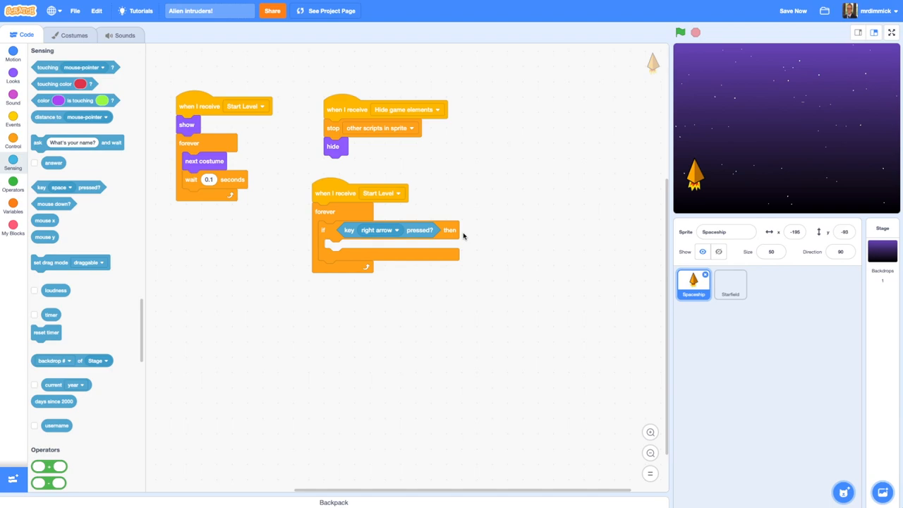
pyautogui.moveTo(96, 237)
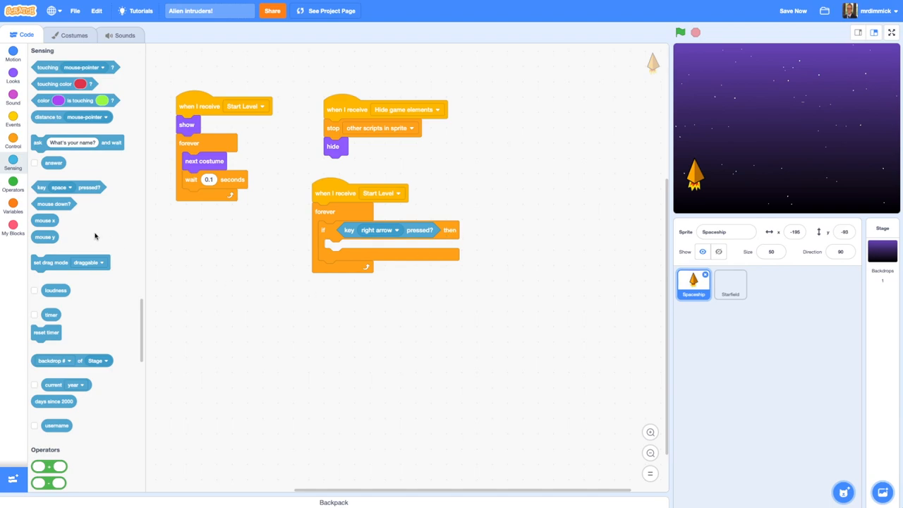
pyautogui.moveTo(150, 246)
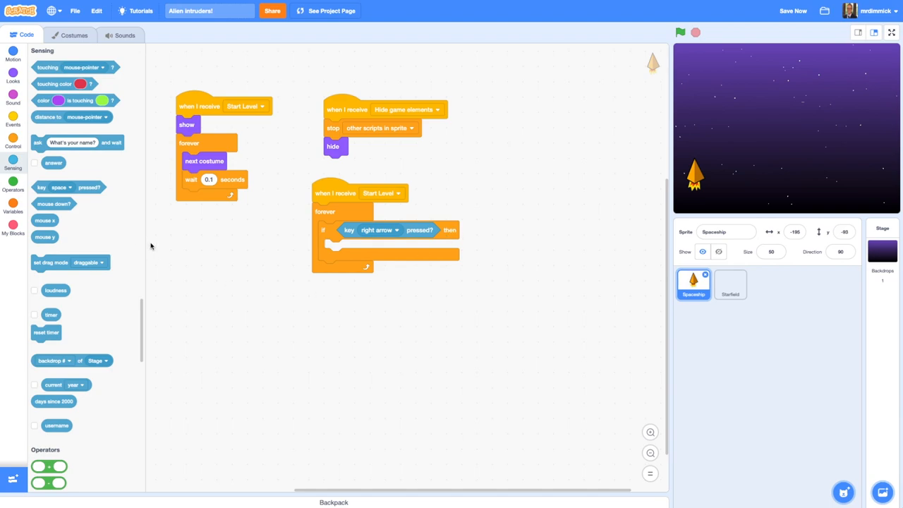
pyautogui.moveTo(796, 182)
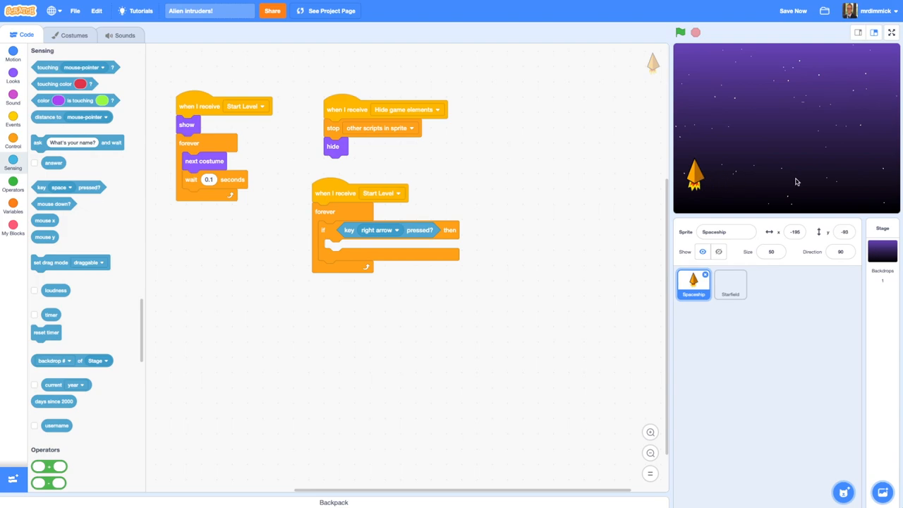
pyautogui.moveTo(781, 71)
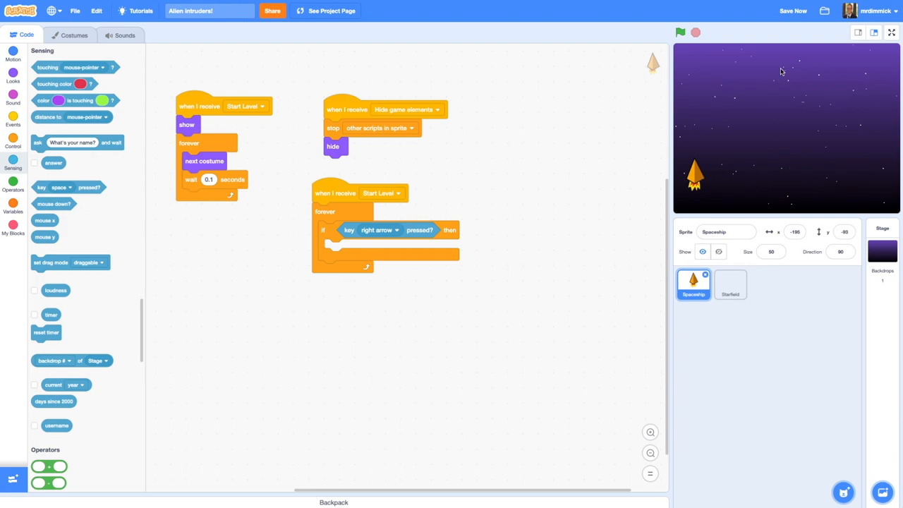
pyautogui.moveTo(768, 191)
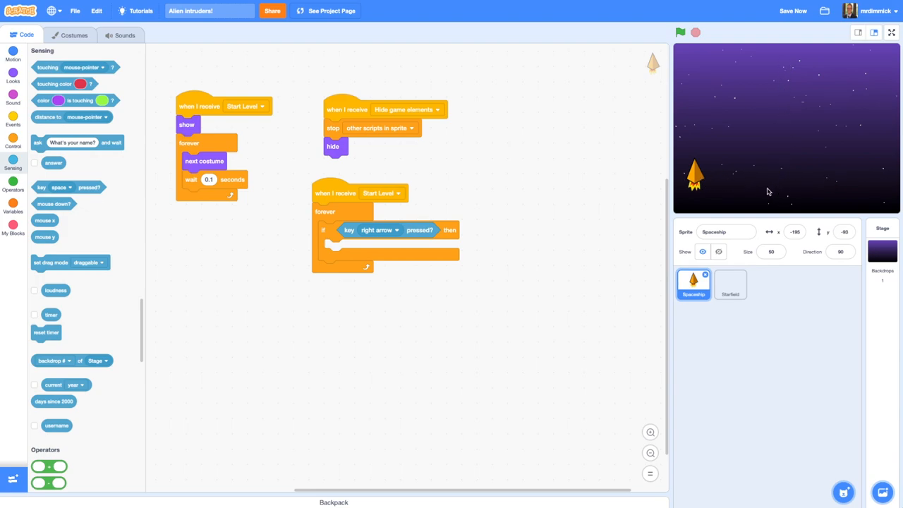
pyautogui.moveTo(284, 287)
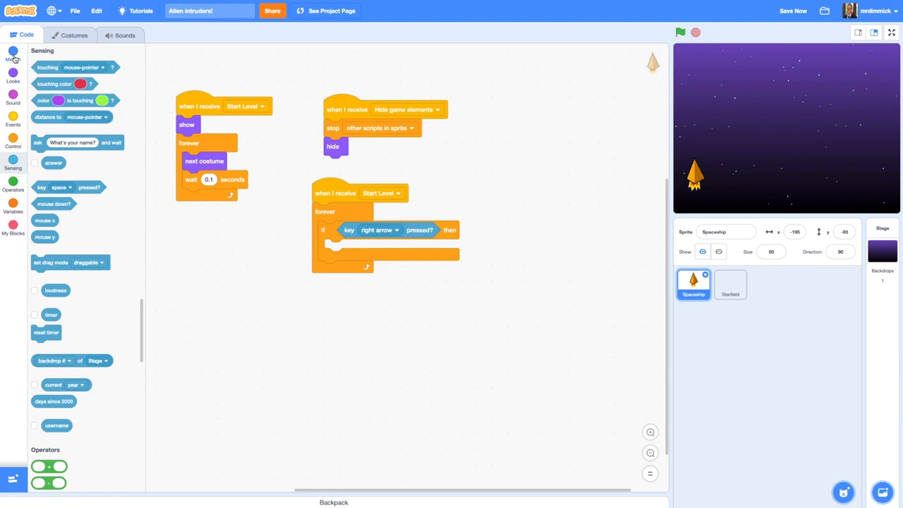
# - Place a Motion 'change x by 10' block inside the right-arrow if-then
pyautogui.click(13, 54)
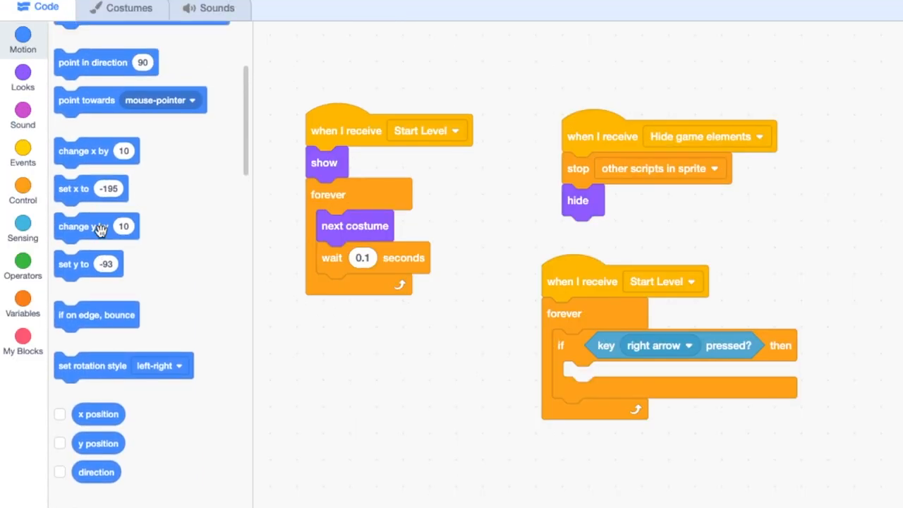
pyautogui.moveTo(77, 138)
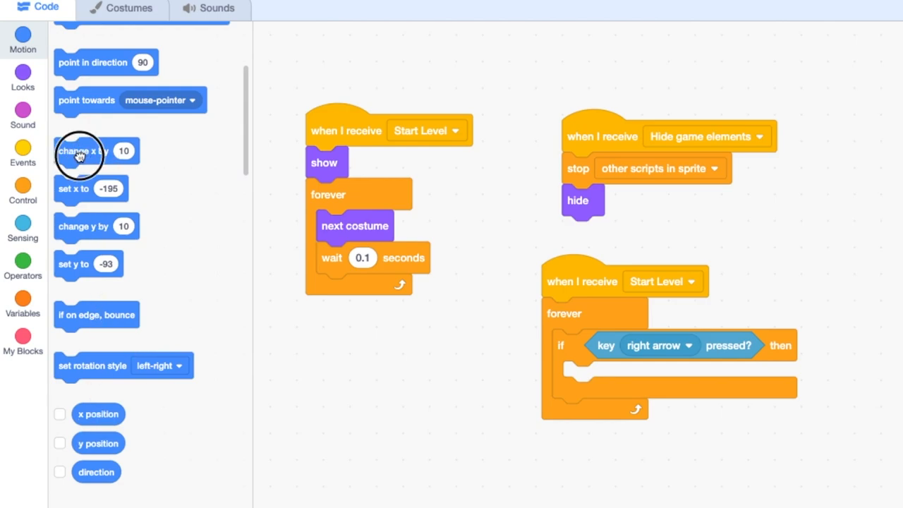
pyautogui.moveTo(79, 151); pyautogui.dragTo(607, 377)
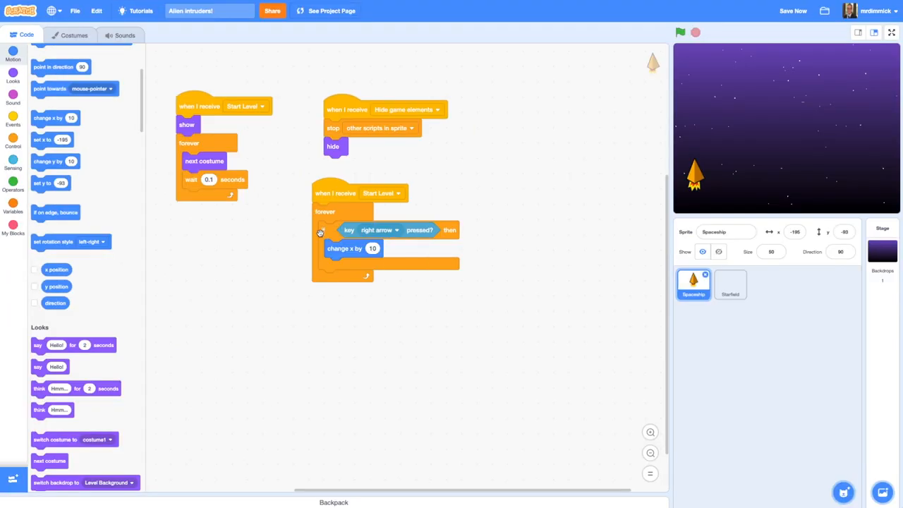
# - Duplicate the right-arrow if-then for the left arrow and drag the spaceship back left
pyautogui.rightClick(346, 229)
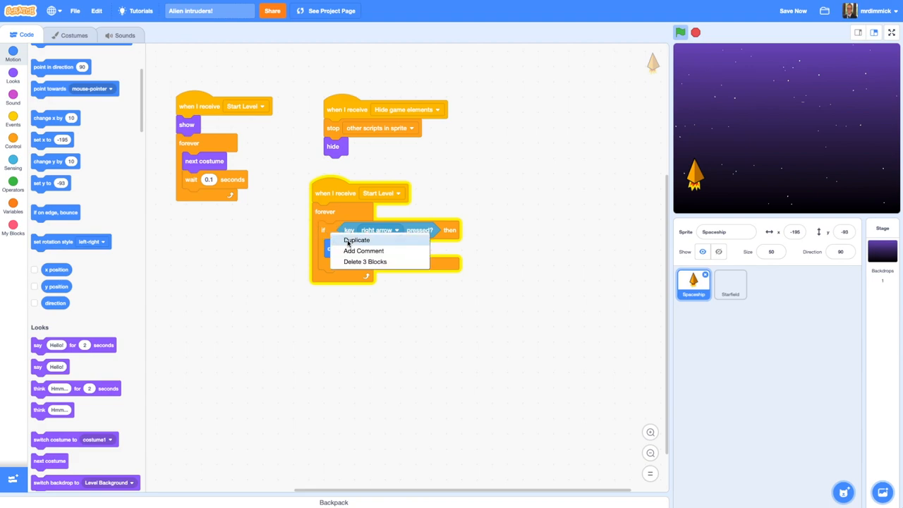
pyautogui.click(355, 240)
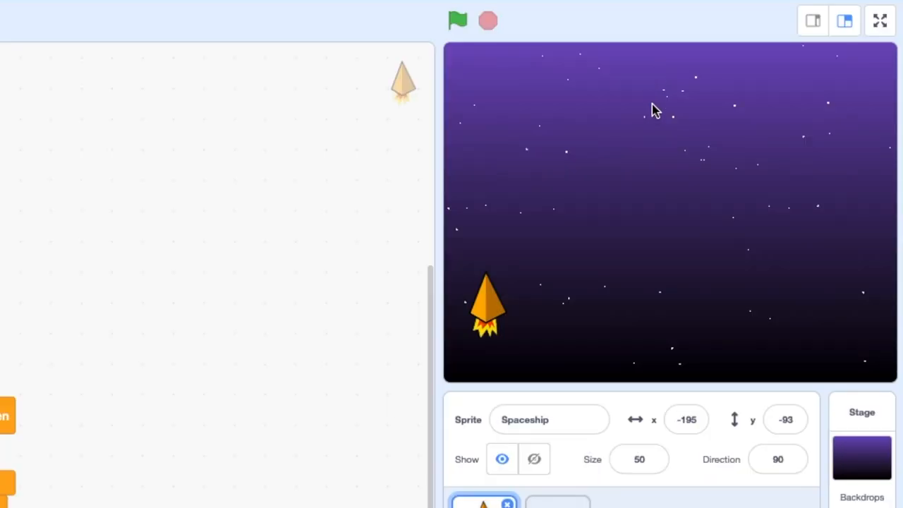
pyautogui.moveTo(669, 73)
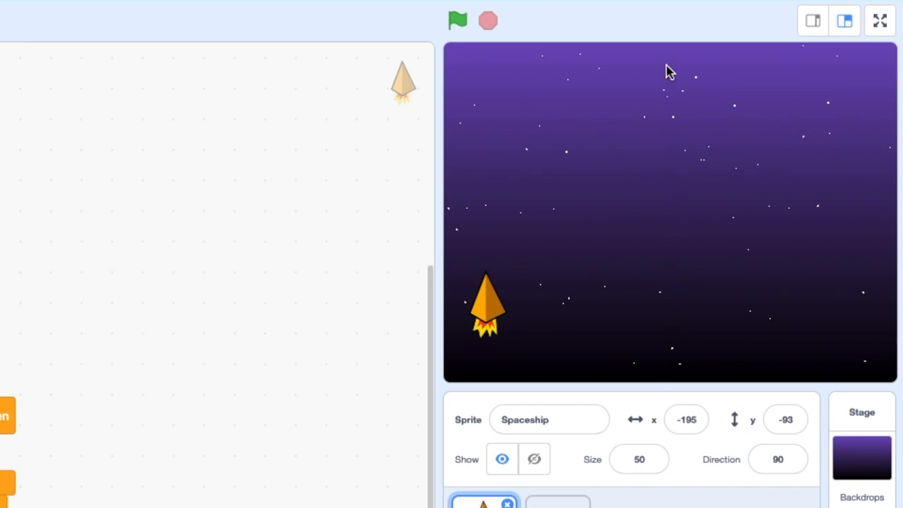
pyautogui.moveTo(664, 159)
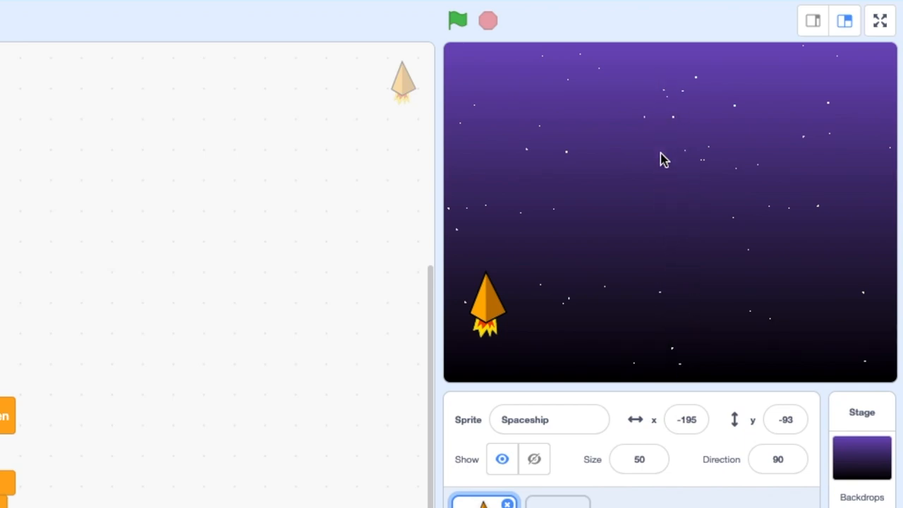
pyautogui.moveTo(668, 280)
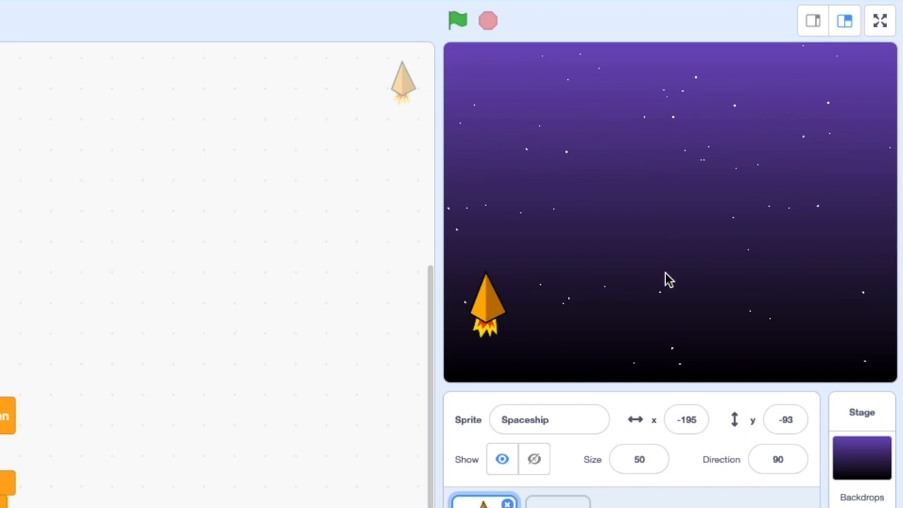
pyautogui.moveTo(756, 329)
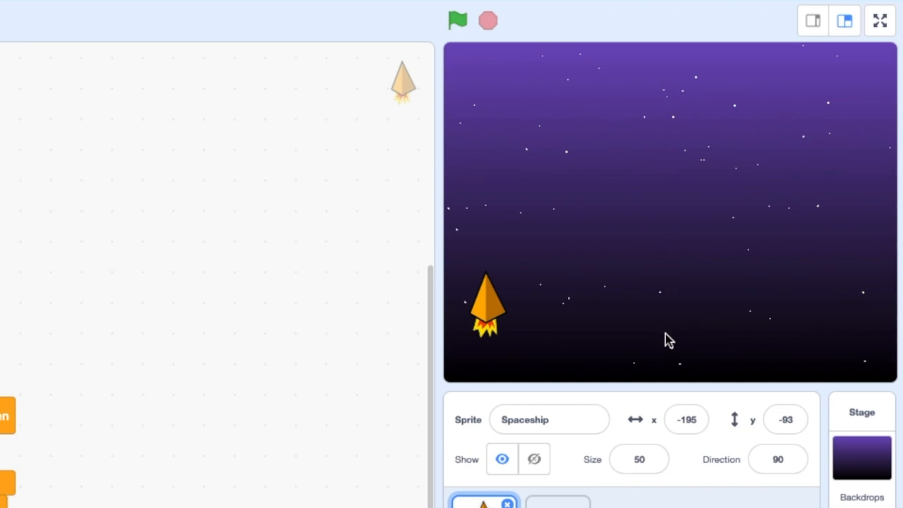
pyautogui.moveTo(691, 325)
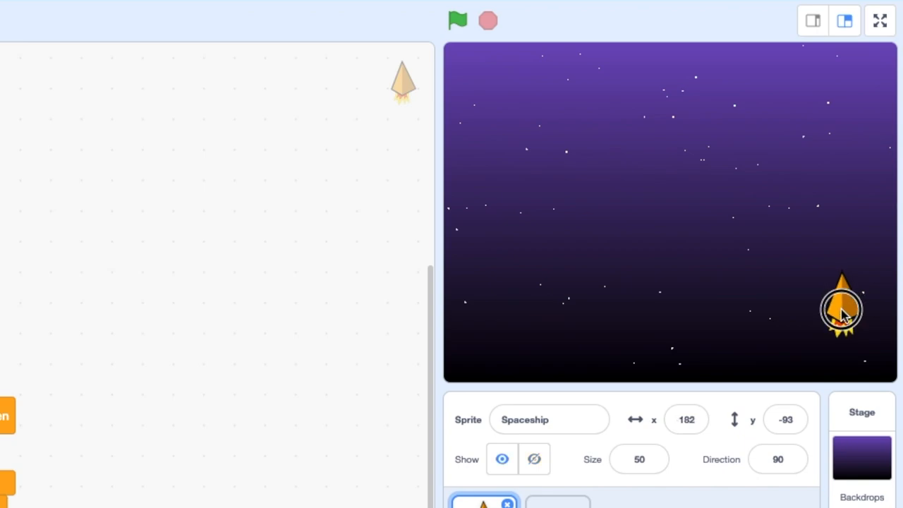
pyautogui.moveTo(840, 311); pyautogui.dragTo(515, 310)
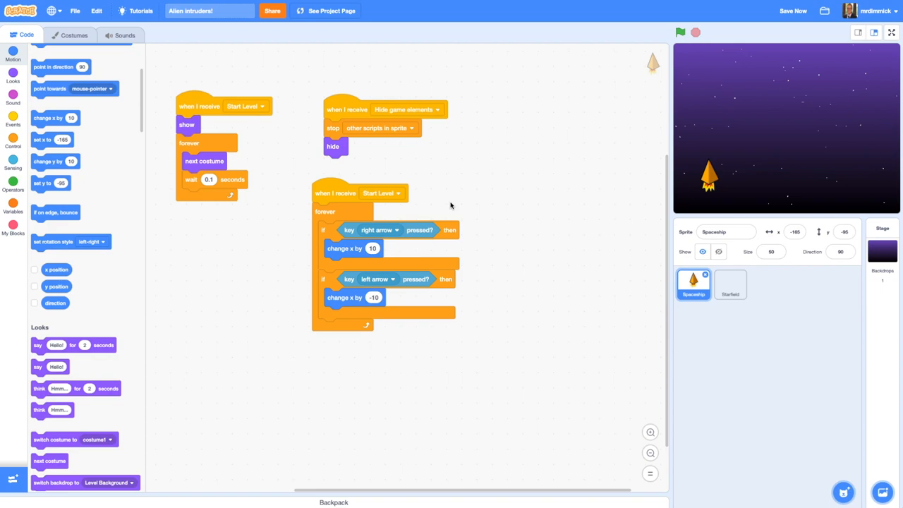
pyautogui.moveTo(789, 183)
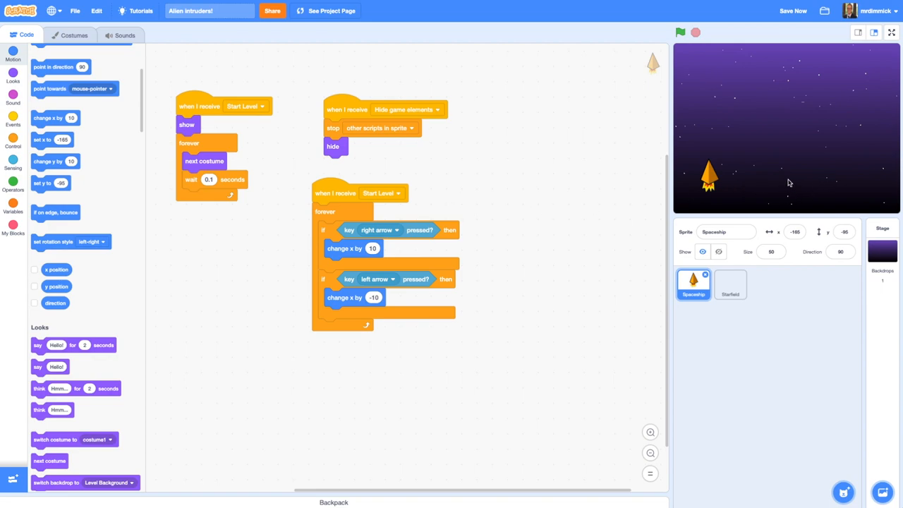
pyautogui.moveTo(104, 129)
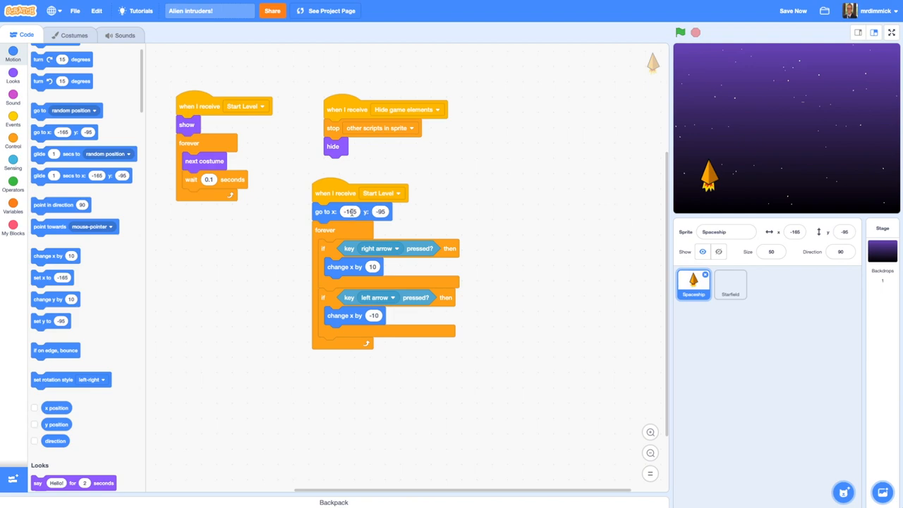
# - Start the Start Level script with go to x: 0, y: -130, setting the sprite's y to -130
pyautogui.write('0')
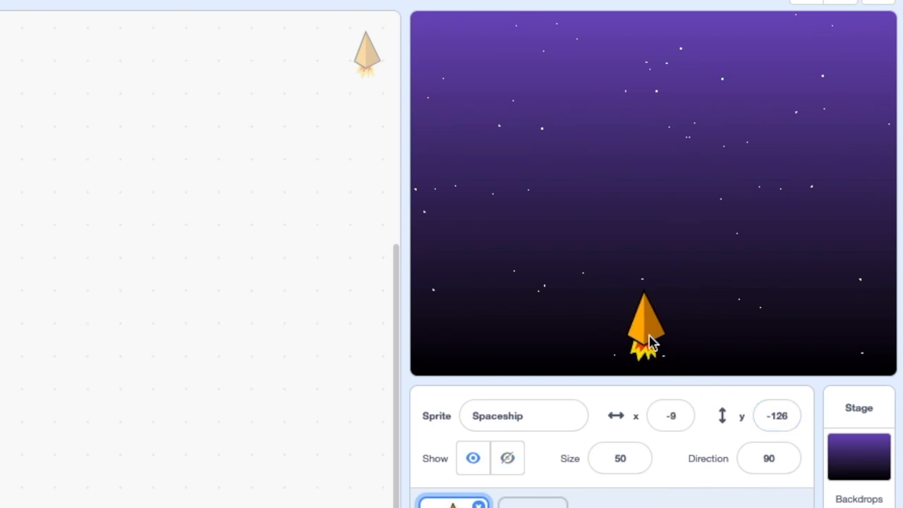
pyautogui.click(776, 416)
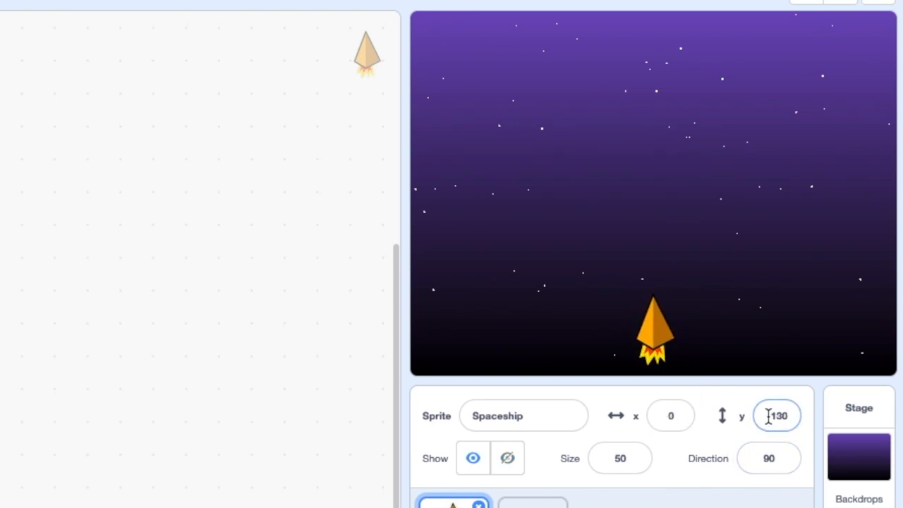
pyautogui.write('-130')
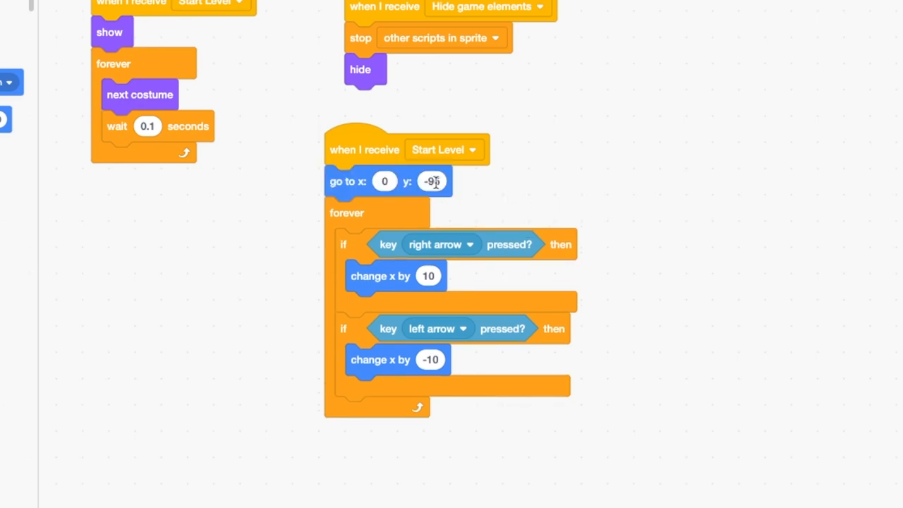
pyautogui.write('-130')
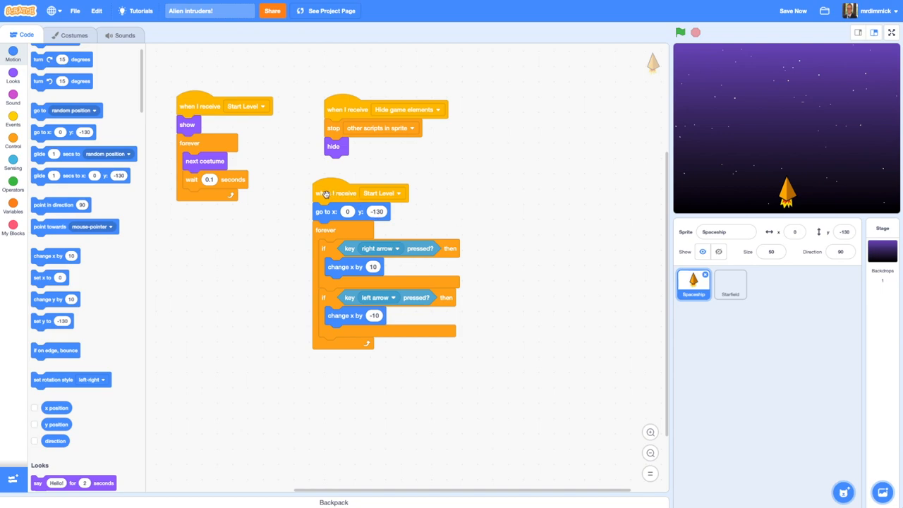
pyautogui.moveTo(339, 194)
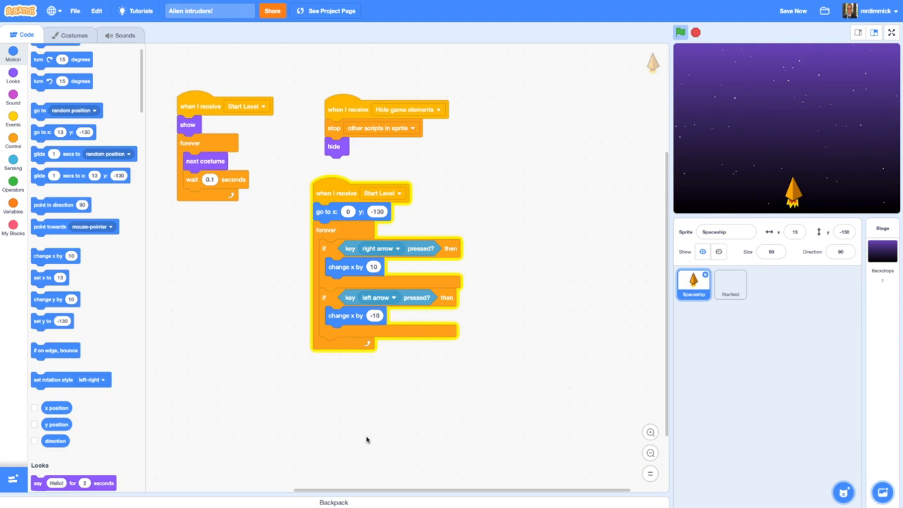
pyautogui.moveTo(320, 285)
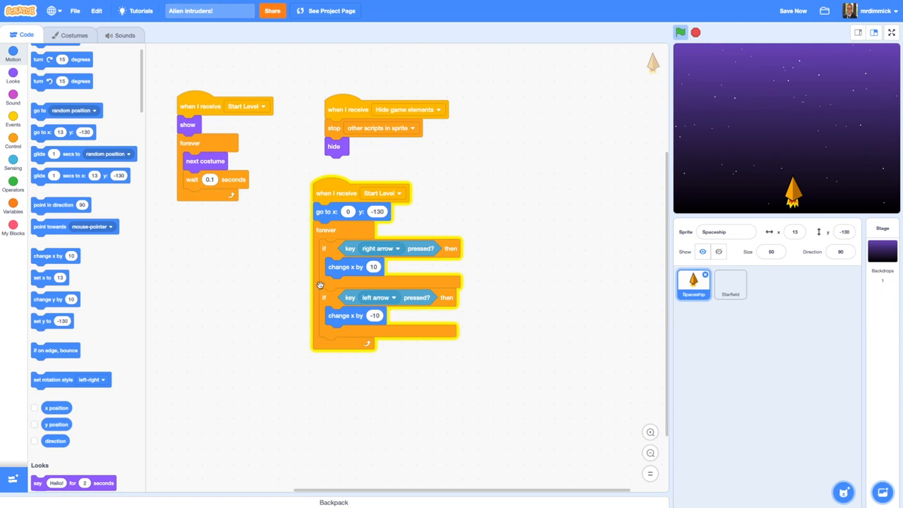
pyautogui.moveTo(387, 362)
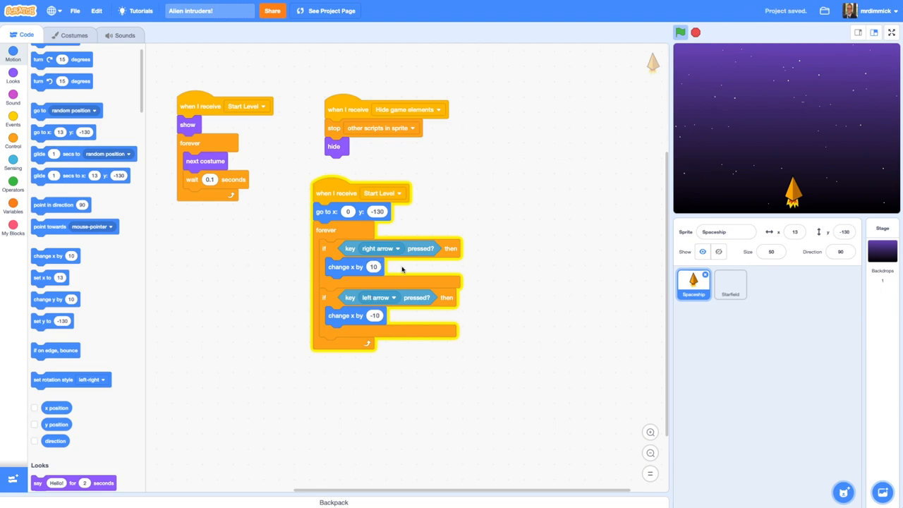
pyautogui.moveTo(429, 254)
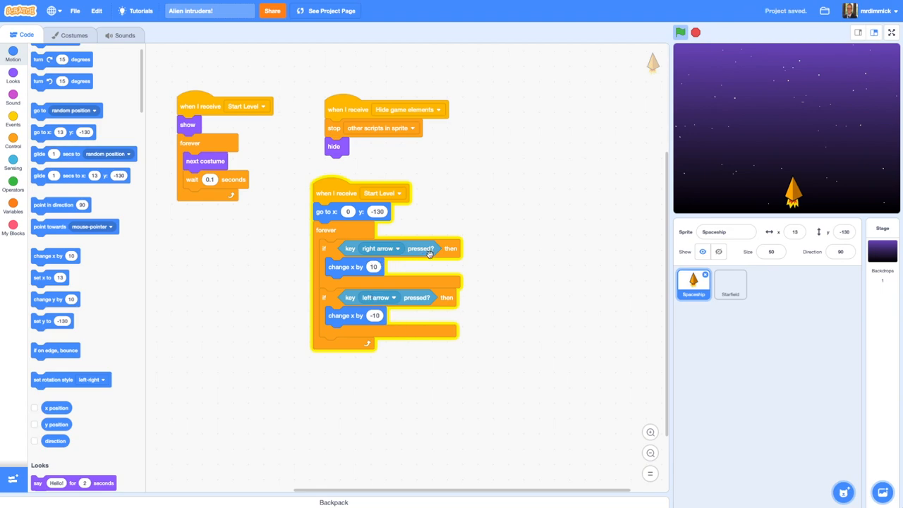
pyautogui.moveTo(331, 347)
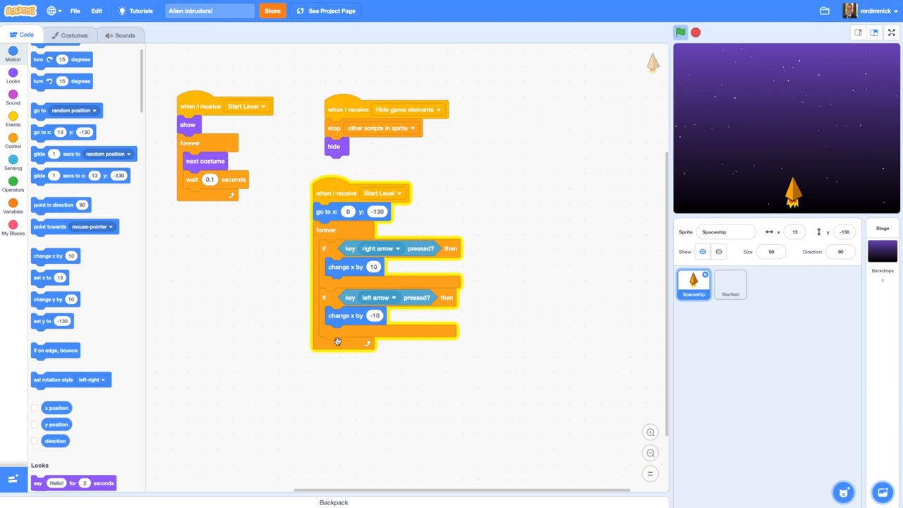
pyautogui.moveTo(266, 277)
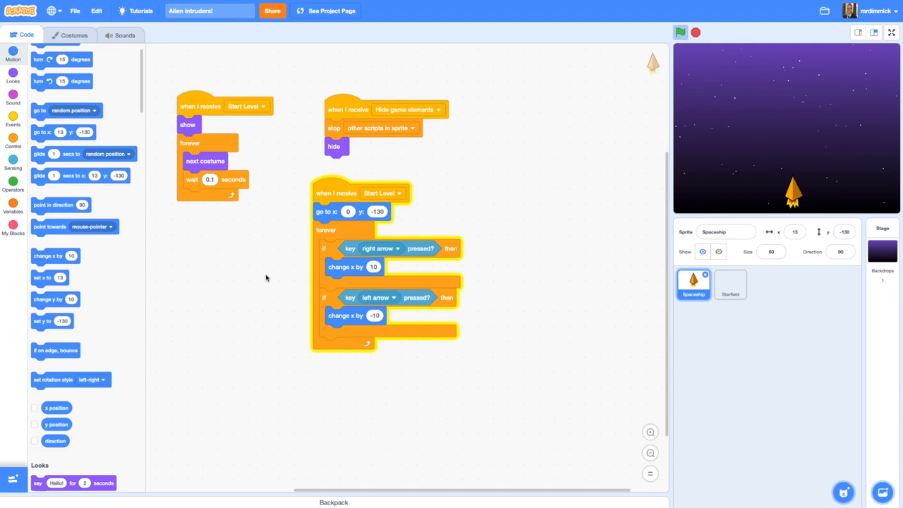
pyautogui.moveTo(260, 230)
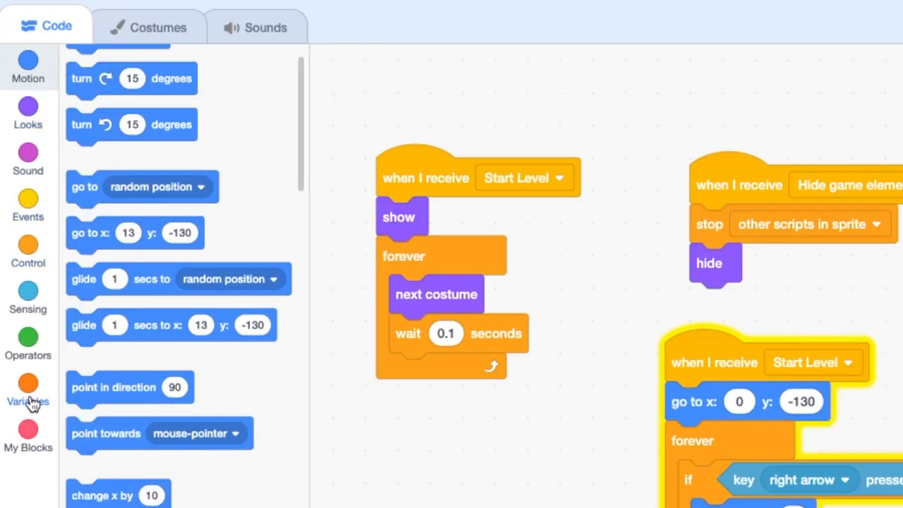
# - Make a 'thrust amount' variable scoped to For this sprite only
pyautogui.click(28, 391)
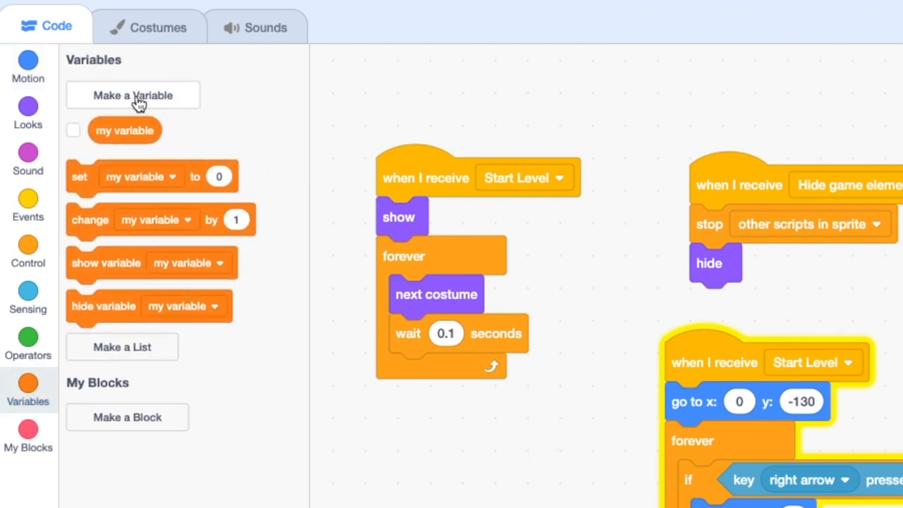
pyautogui.click(133, 95)
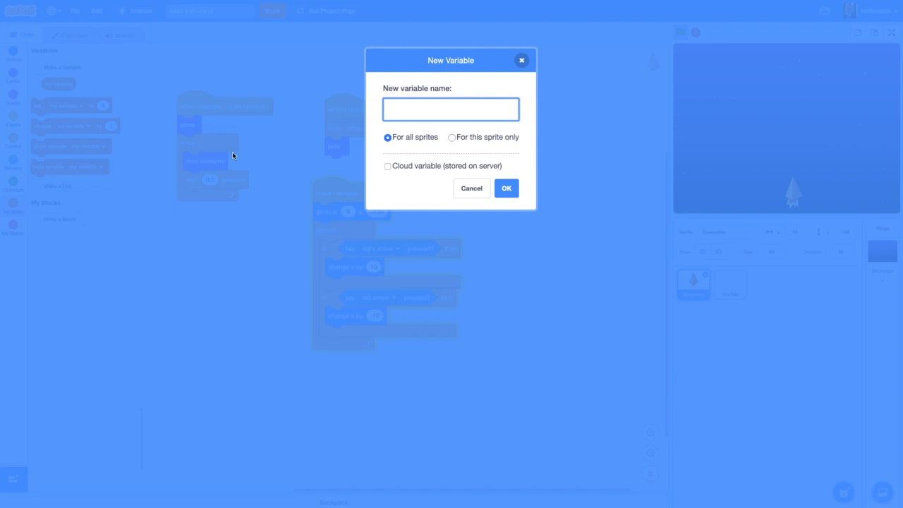
pyautogui.moveTo(312, 147)
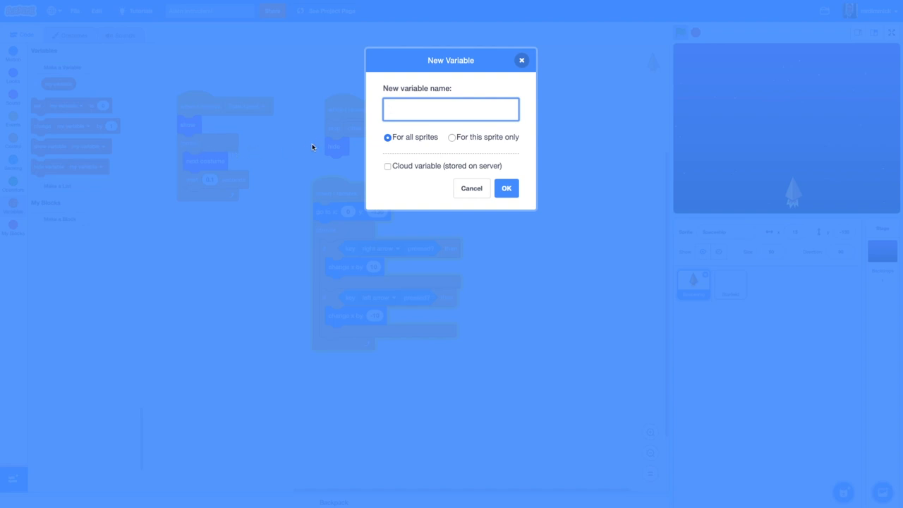
pyautogui.write('thrust amou')
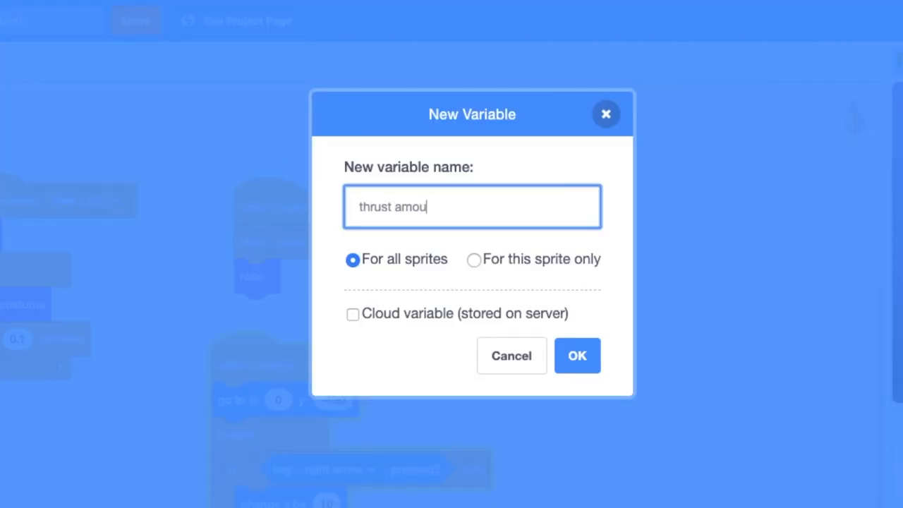
pyautogui.write('nt')
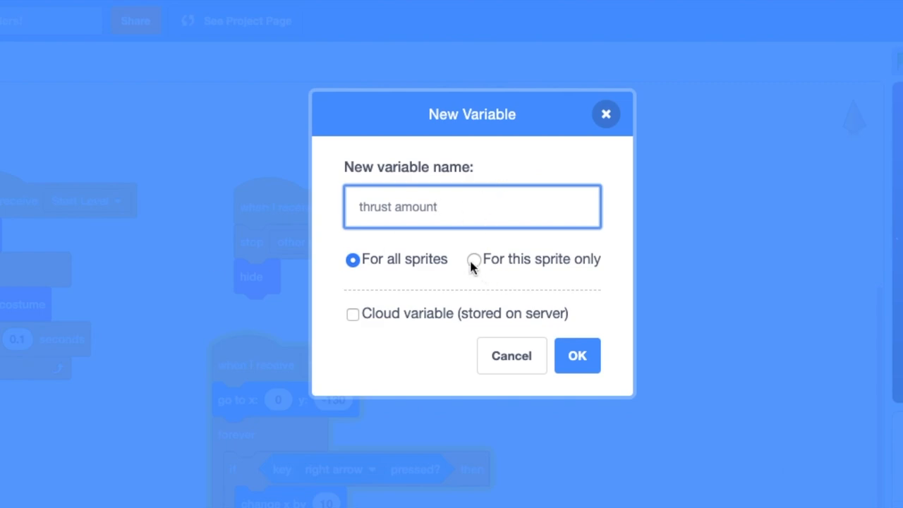
pyautogui.click(474, 260)
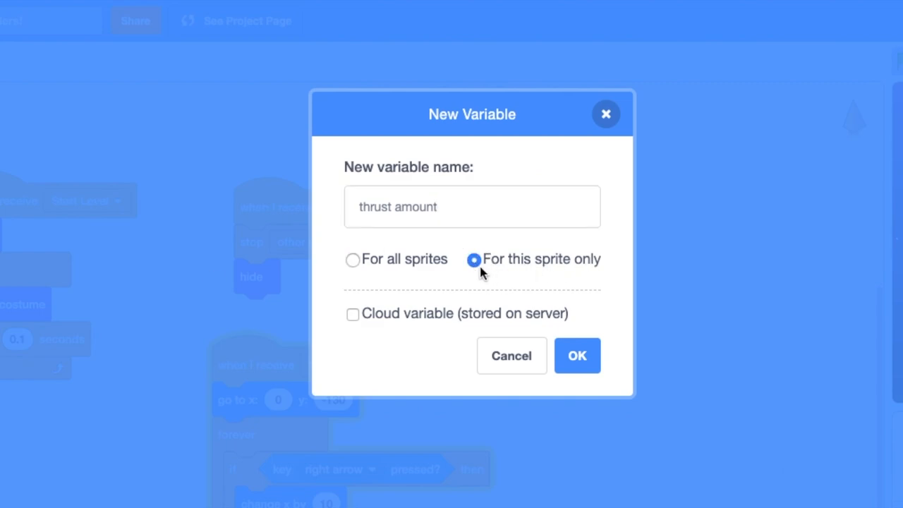
pyautogui.moveTo(581, 270)
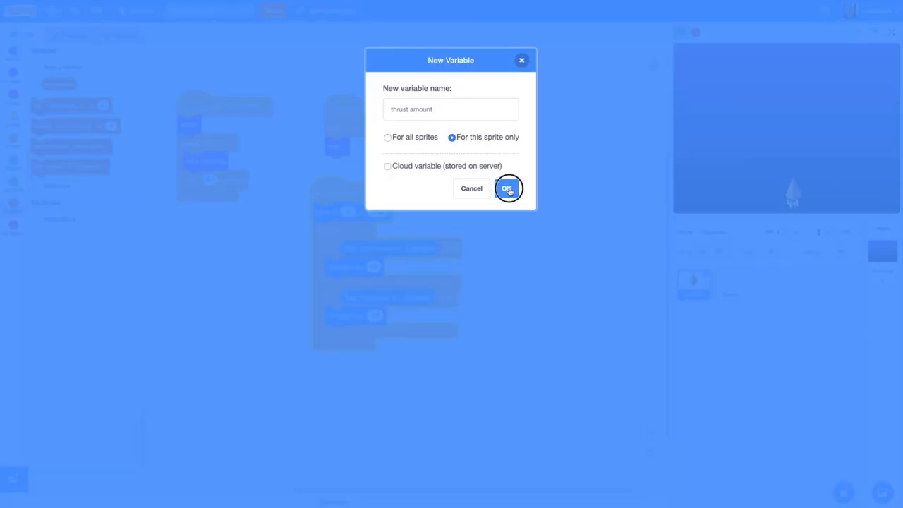
pyautogui.click(506, 188)
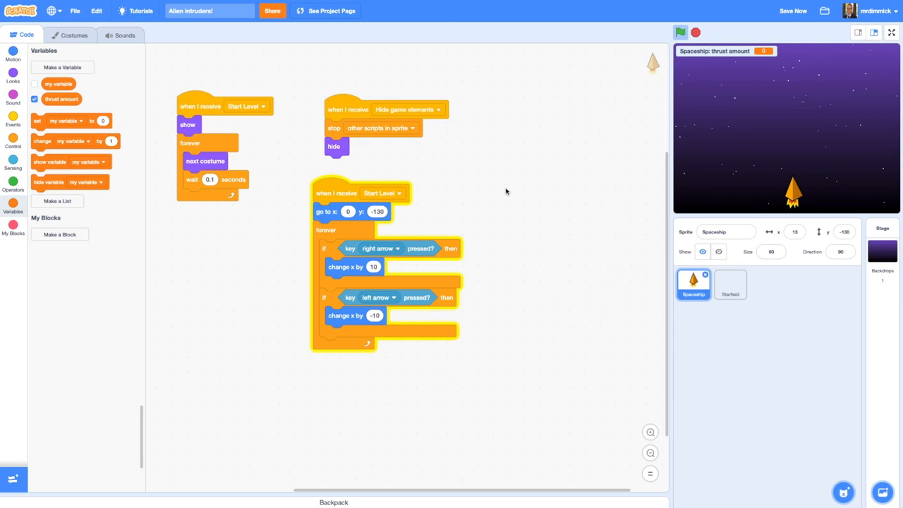
pyautogui.moveTo(79, 73)
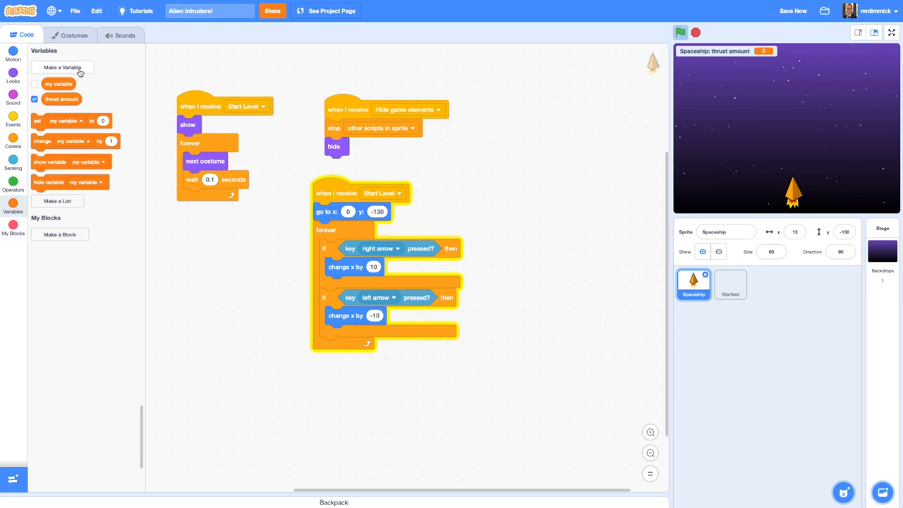
# - Add a sprite-only 'max thrust' variable and hide its monitor from the stage
pyautogui.click(61, 67)
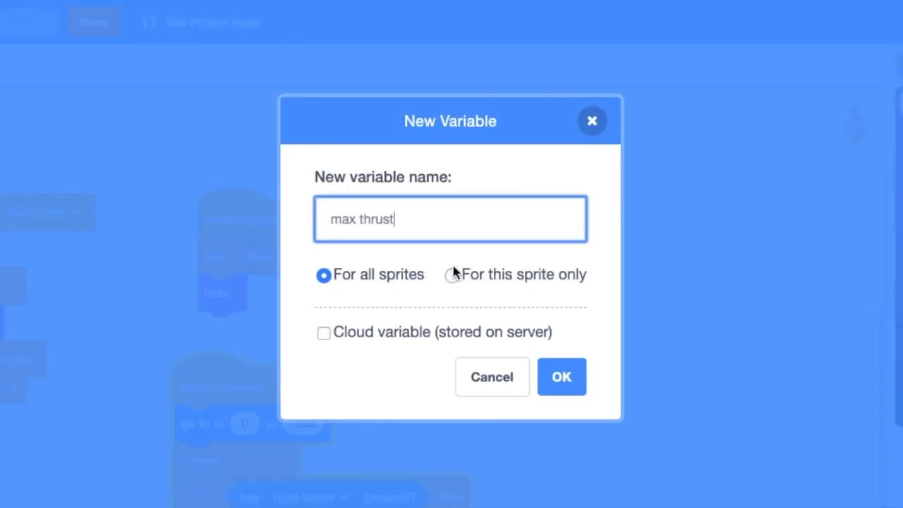
pyautogui.click(562, 376)
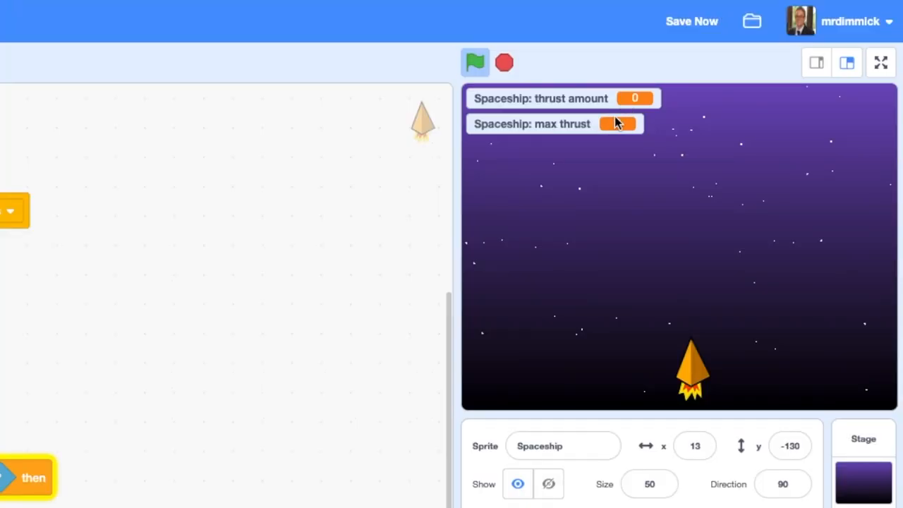
pyautogui.click(617, 124)
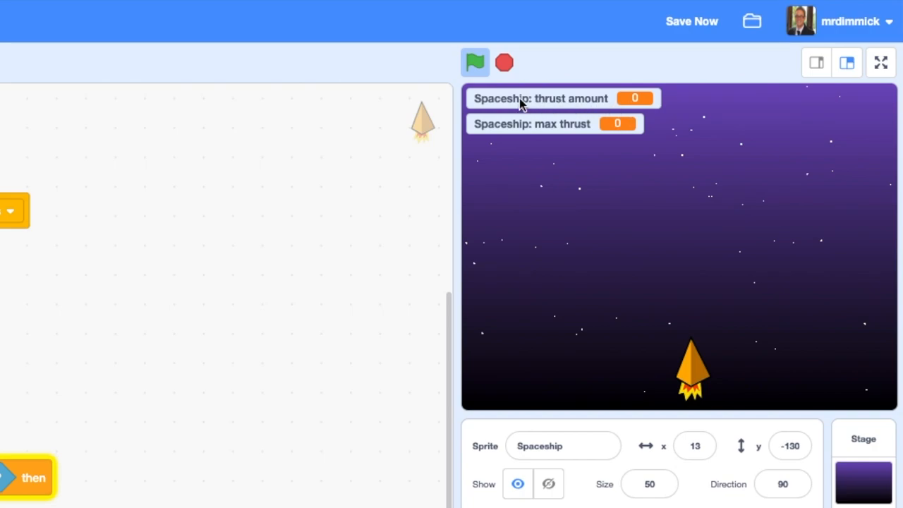
pyautogui.moveTo(608, 132)
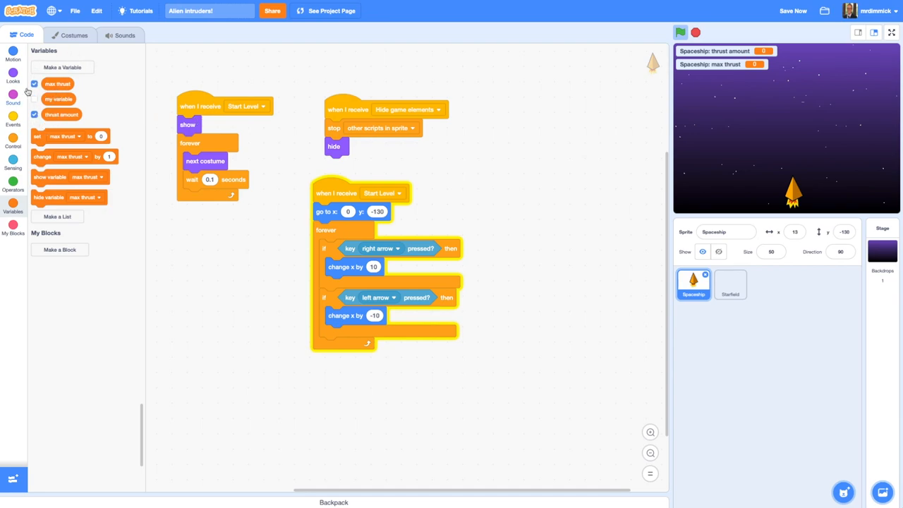
pyautogui.click(33, 84)
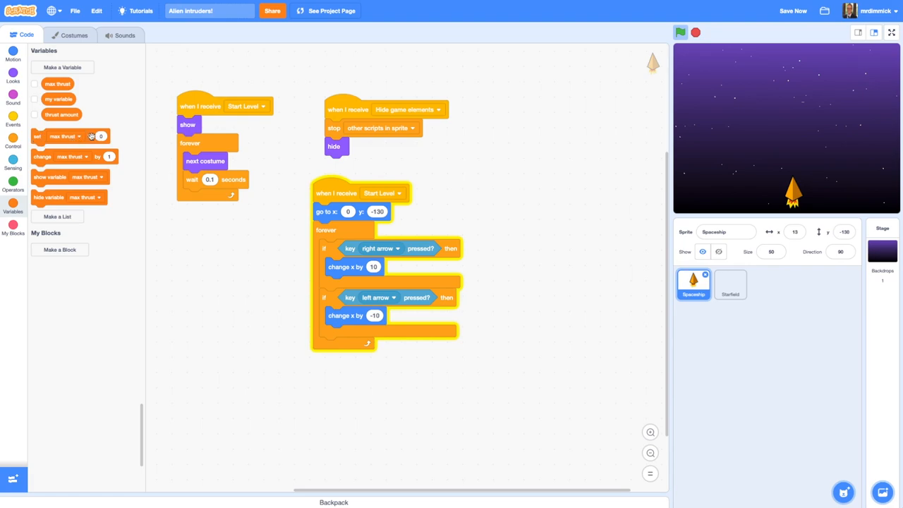
# - Add 'set max thrust to 10' and 'set thrust amount to 0' atop the Start Level script
pyautogui.moveTo(63, 136); pyautogui.dragTo(187, 125)
pyautogui.write('10')
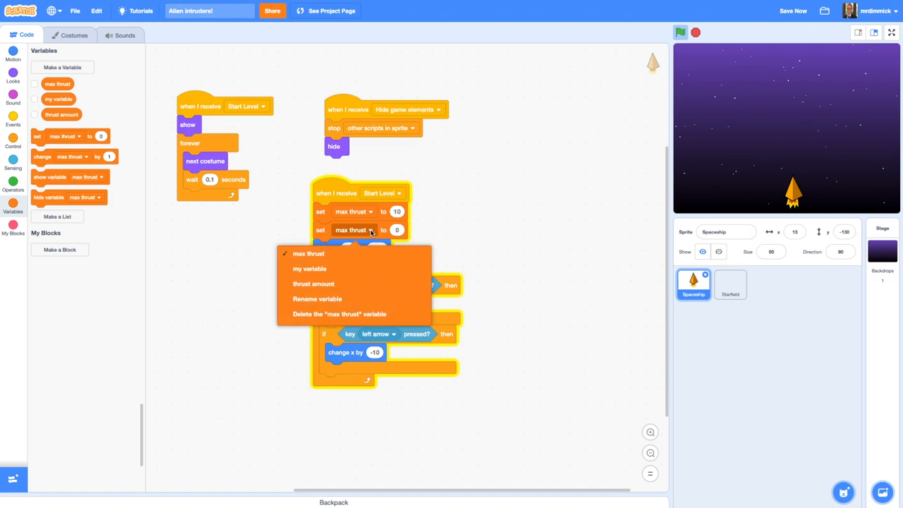
pyautogui.click(313, 283)
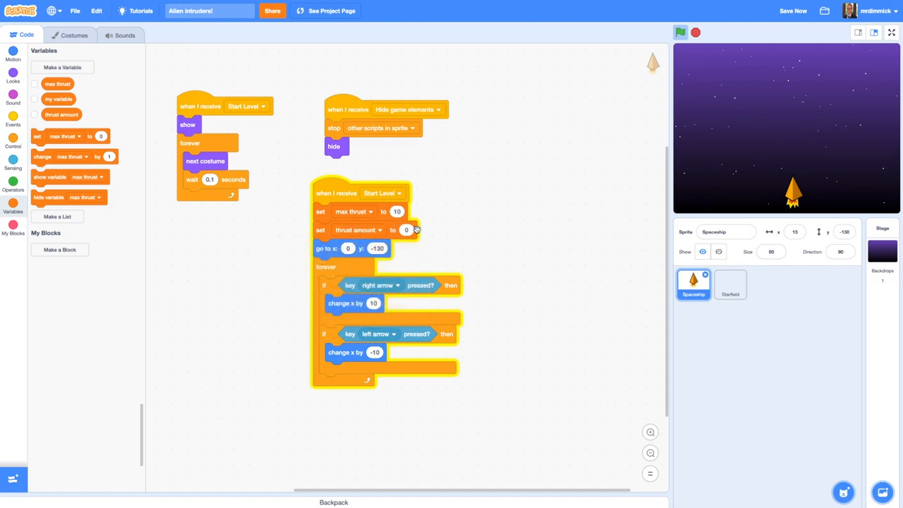
pyautogui.moveTo(445, 230)
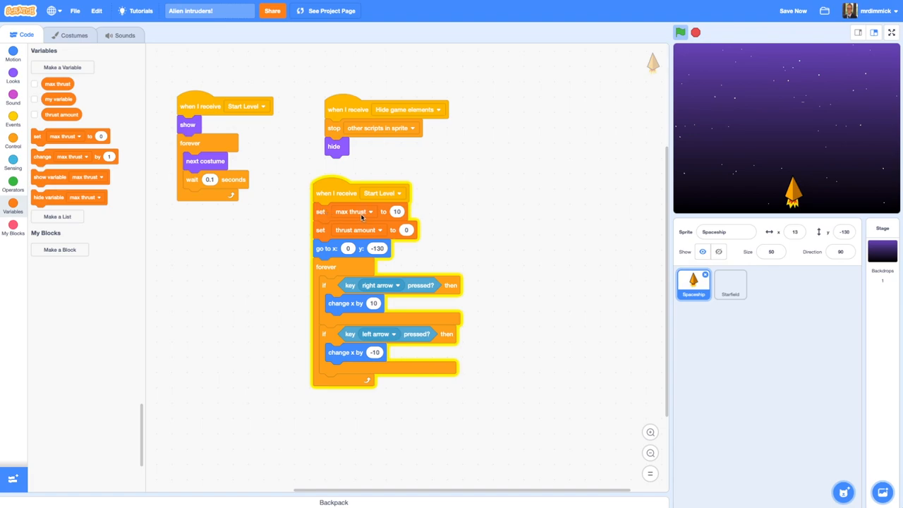
pyautogui.moveTo(423, 217)
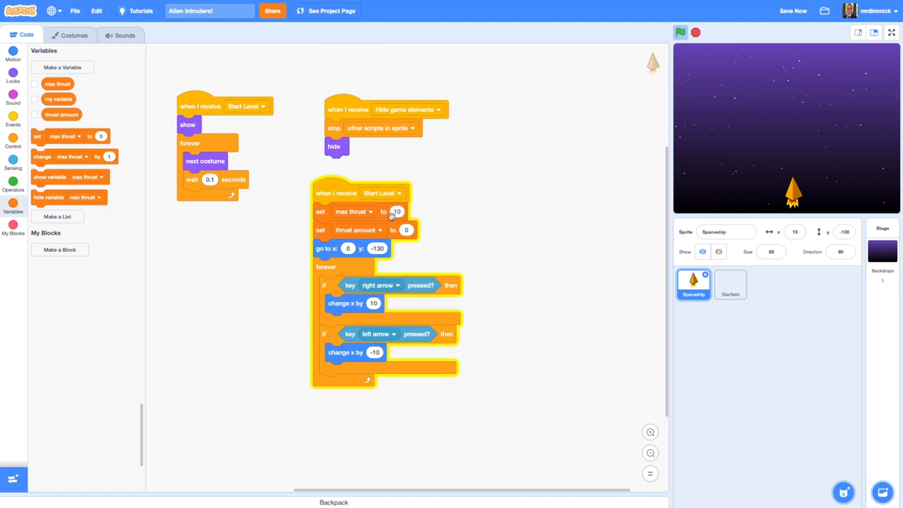
pyautogui.click(397, 211)
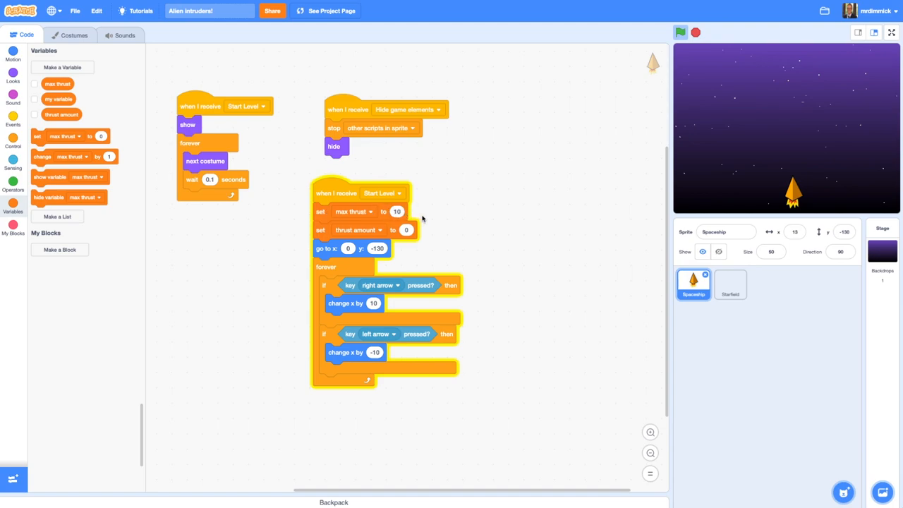
pyautogui.moveTo(470, 221)
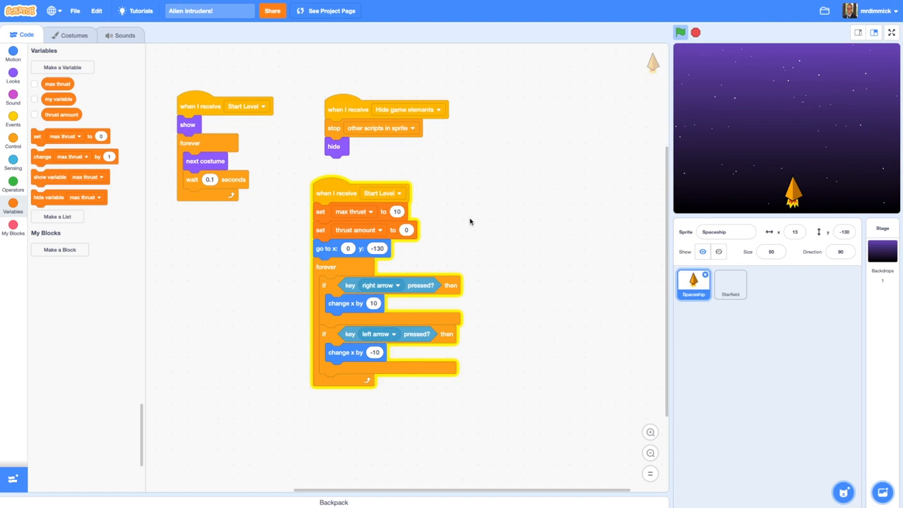
pyautogui.moveTo(337, 229)
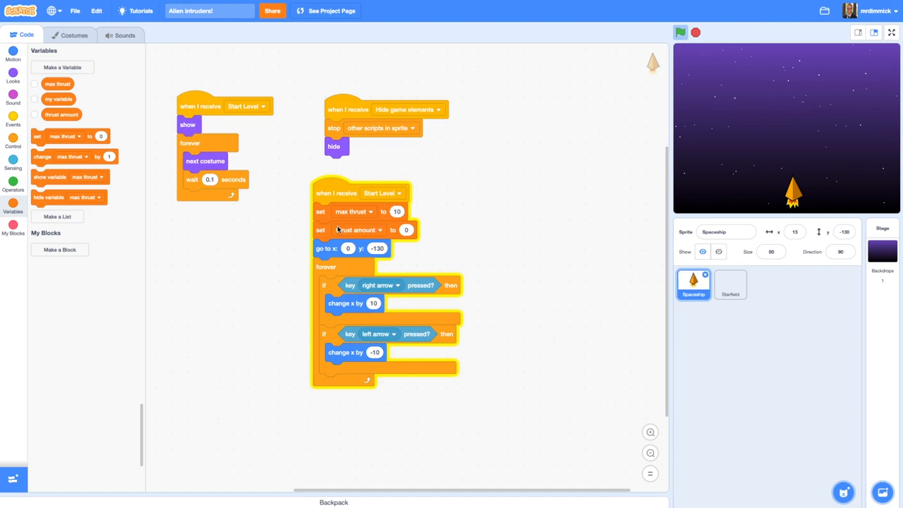
pyautogui.moveTo(353, 286)
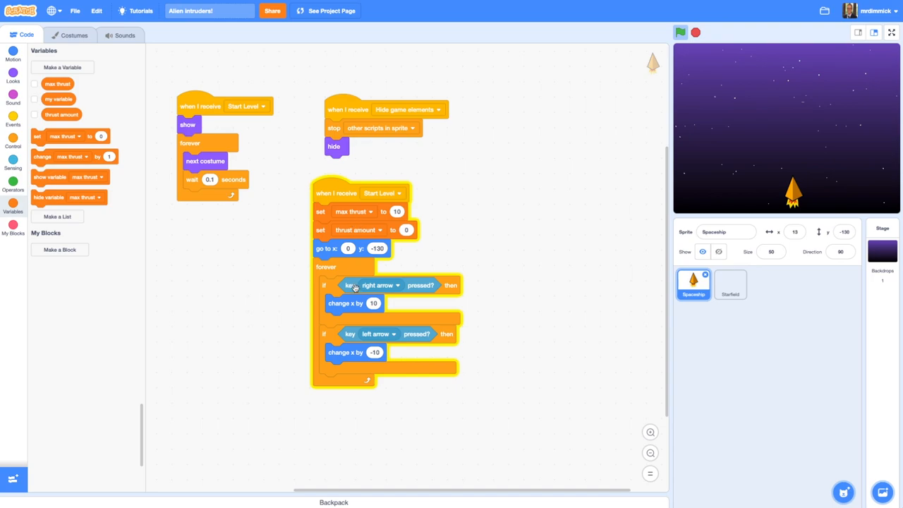
pyautogui.moveTo(366, 337)
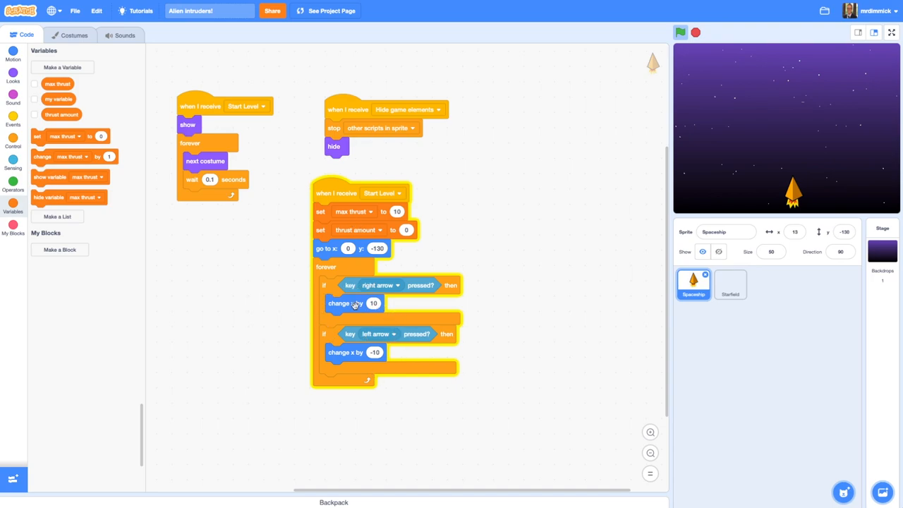
# - Swap both 'change x by' blocks for 'set thrust amount': max thrust on right, 0 on left
pyautogui.moveTo(353, 303); pyautogui.dragTo(557, 228)
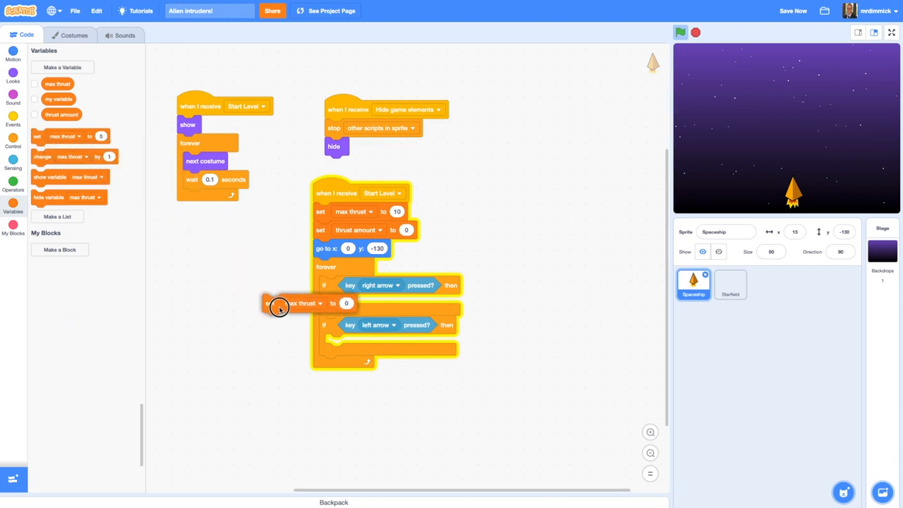
pyautogui.moveTo(279, 303); pyautogui.dragTo(360, 303)
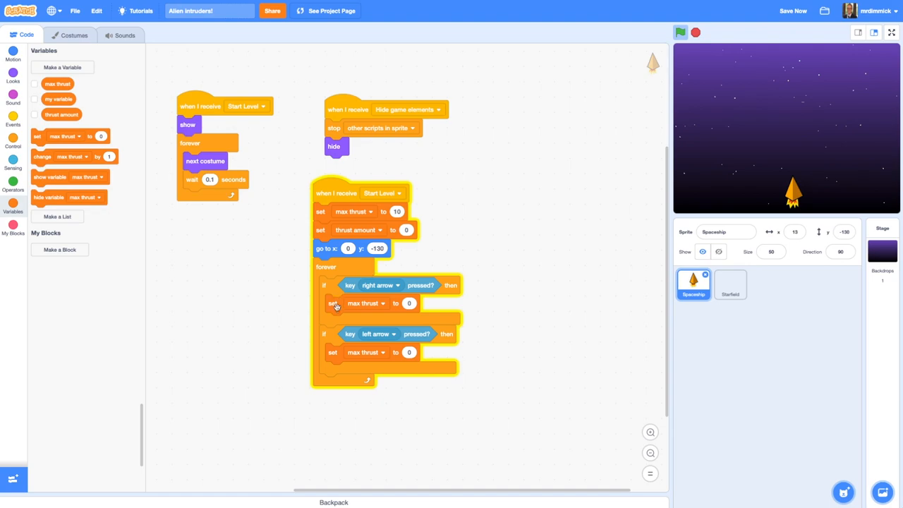
pyautogui.click(381, 303)
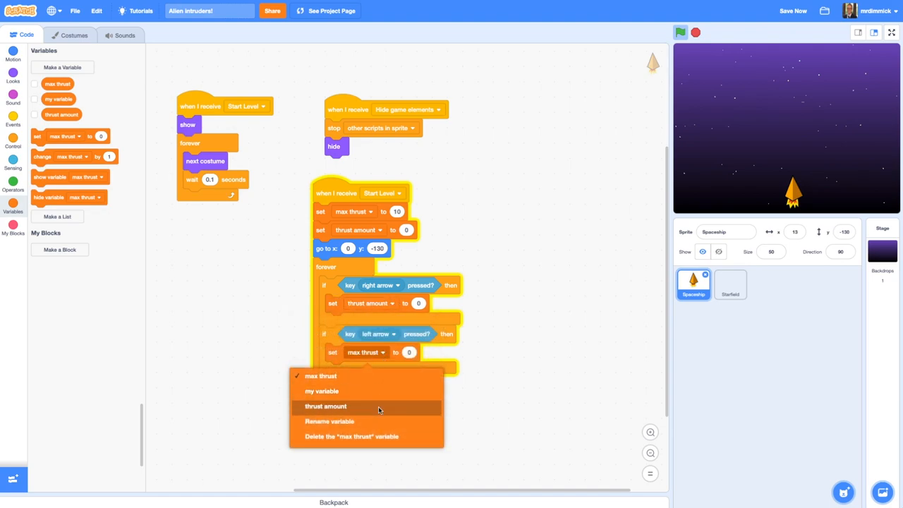
pyautogui.click(325, 406)
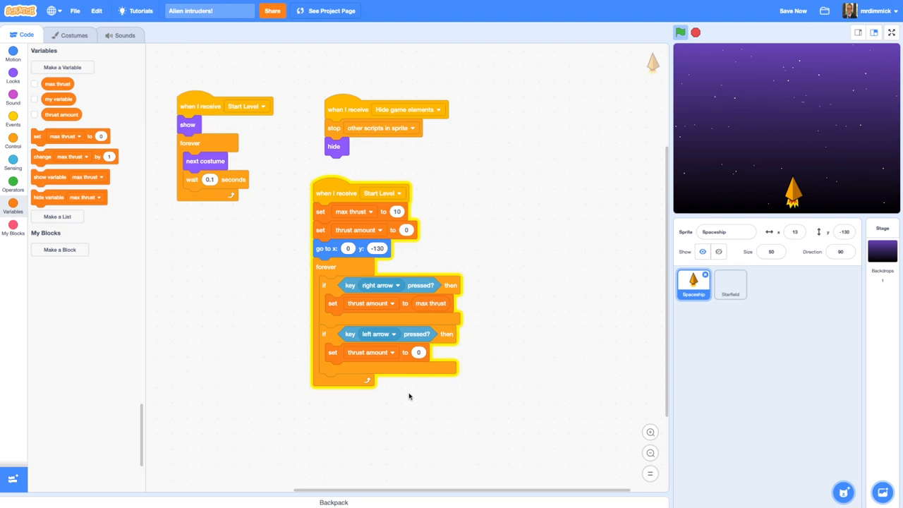
pyautogui.moveTo(381, 335)
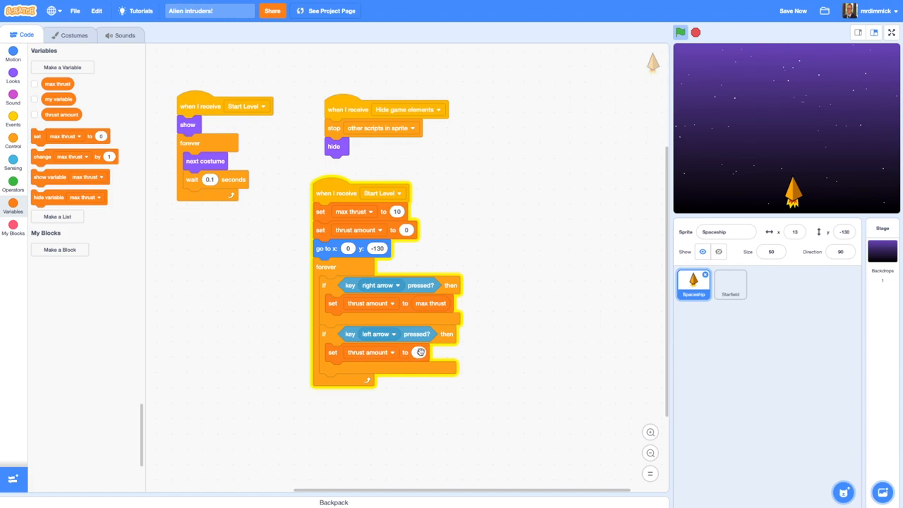
pyautogui.write('0')
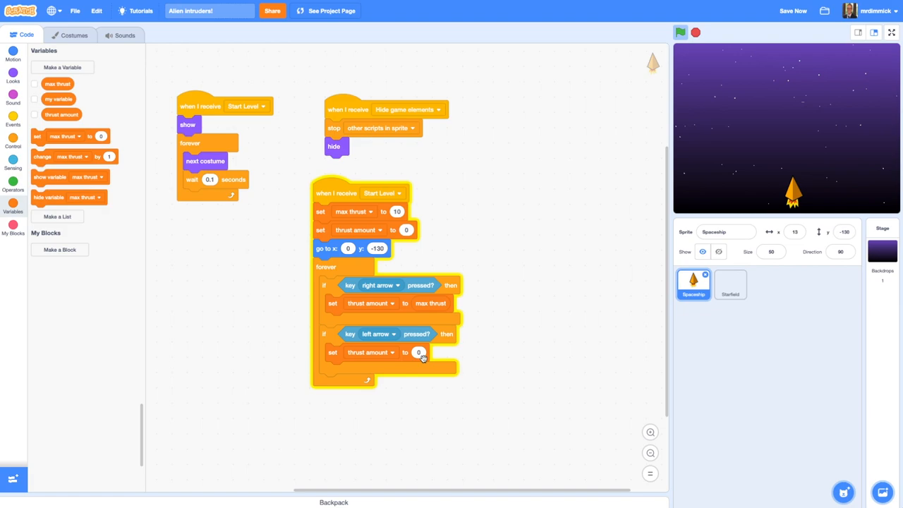
pyautogui.moveTo(12, 183)
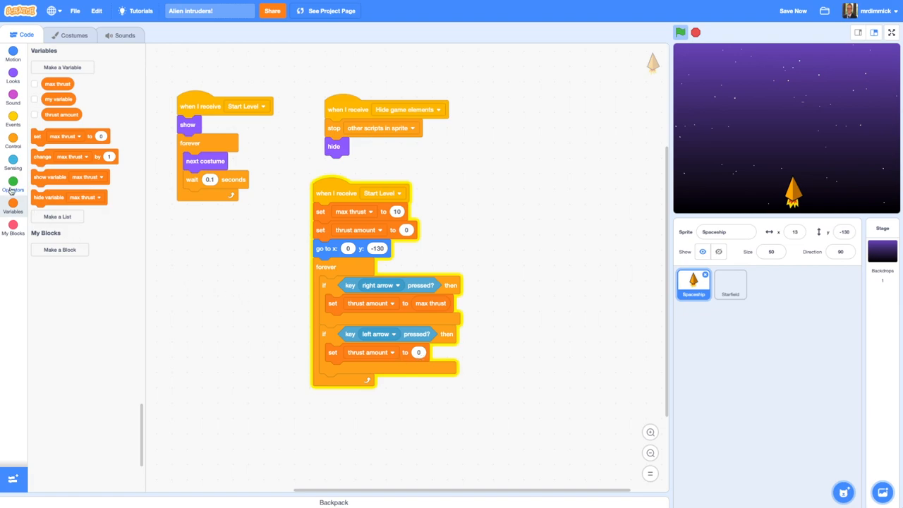
# - Set the left-arrow thrust amount to -1 * max thrust with a multiply operator
pyautogui.click(13, 183)
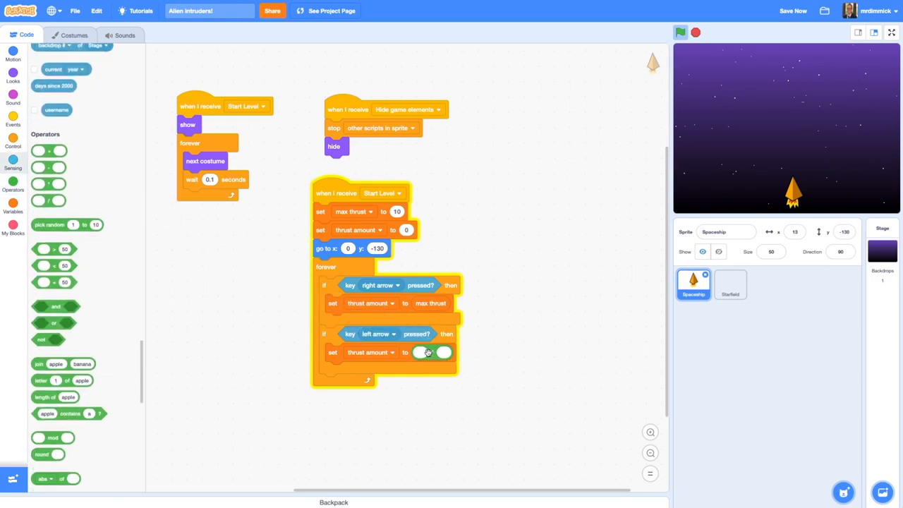
pyautogui.click(422, 352)
pyautogui.write('-1')
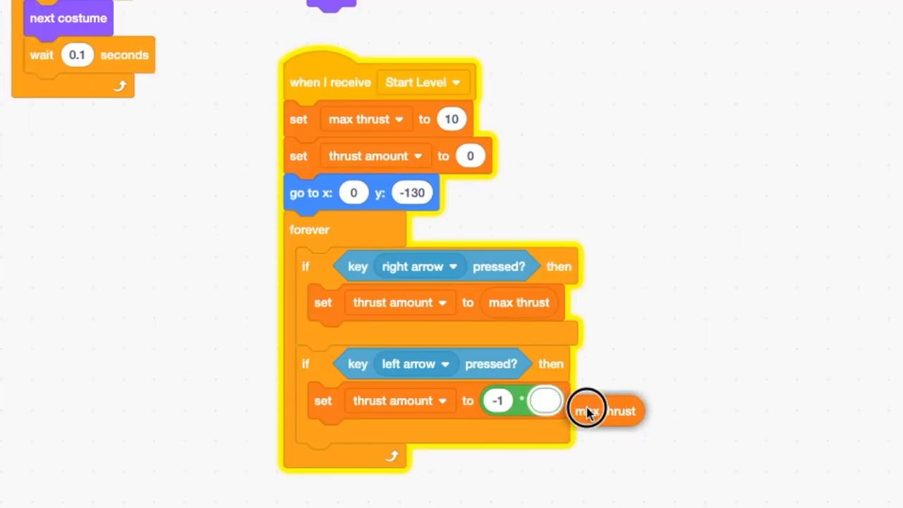
pyautogui.moveTo(603, 410); pyautogui.dragTo(545, 403)
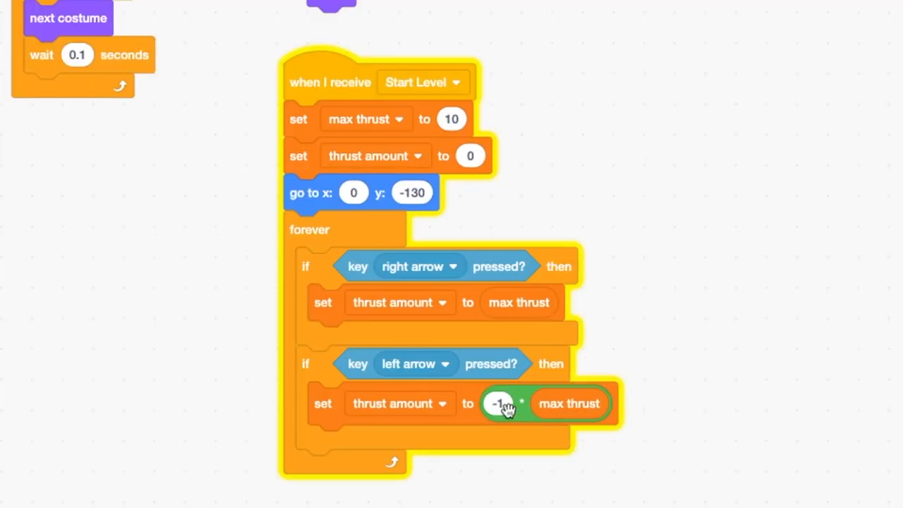
pyautogui.moveTo(587, 478)
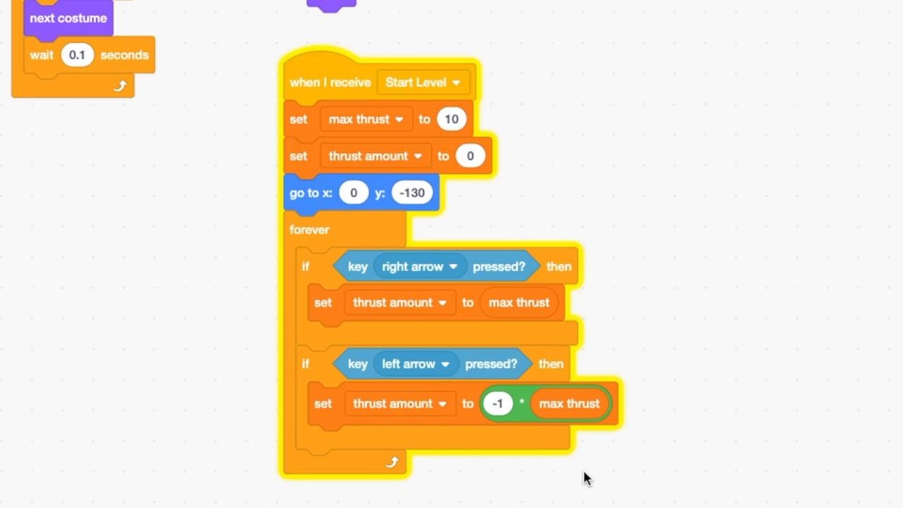
pyautogui.moveTo(450, 437)
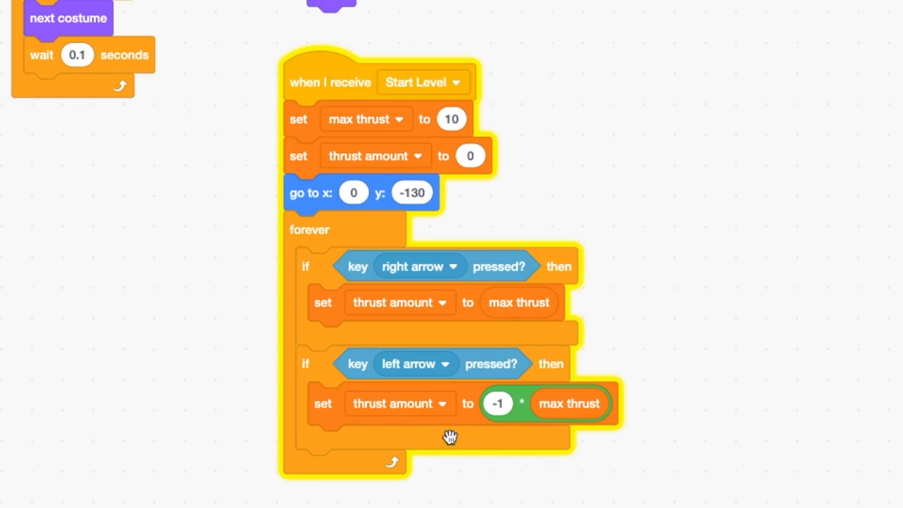
pyautogui.moveTo(373, 416)
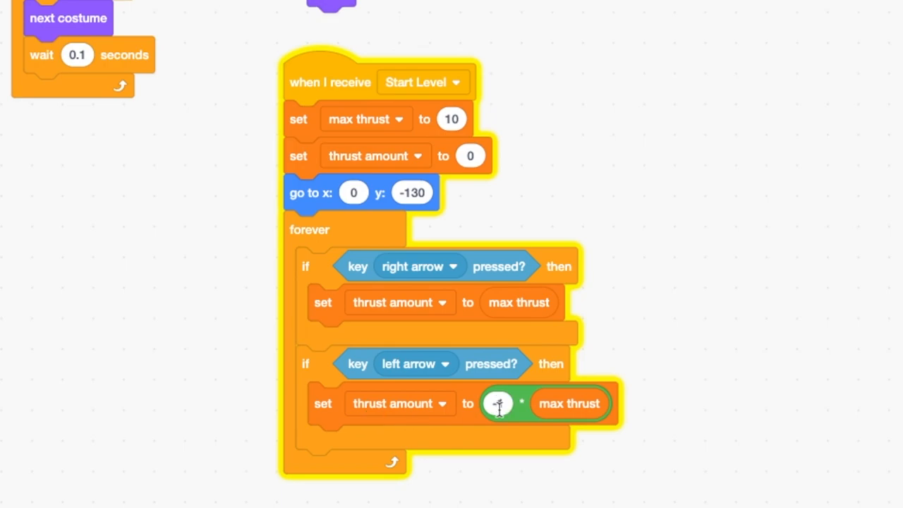
pyautogui.write('-1')
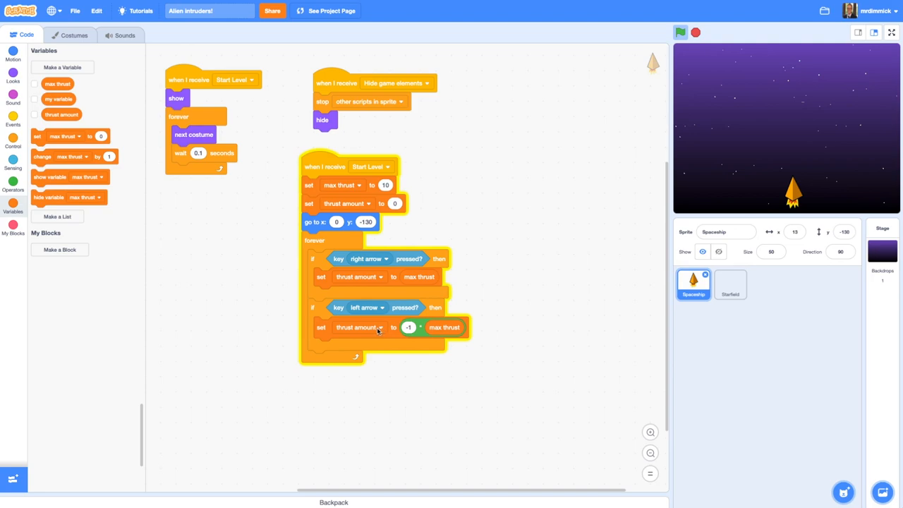
pyautogui.moveTo(377, 332)
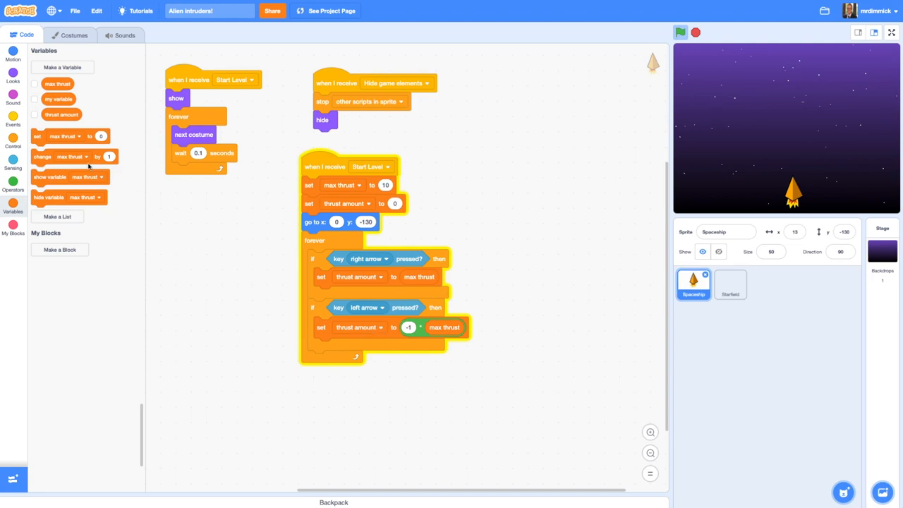
# - Add 'set thrust amount to 0.8 * thrust amount' below both arrow-key checks
pyautogui.moveTo(36, 135); pyautogui.dragTo(314, 364)
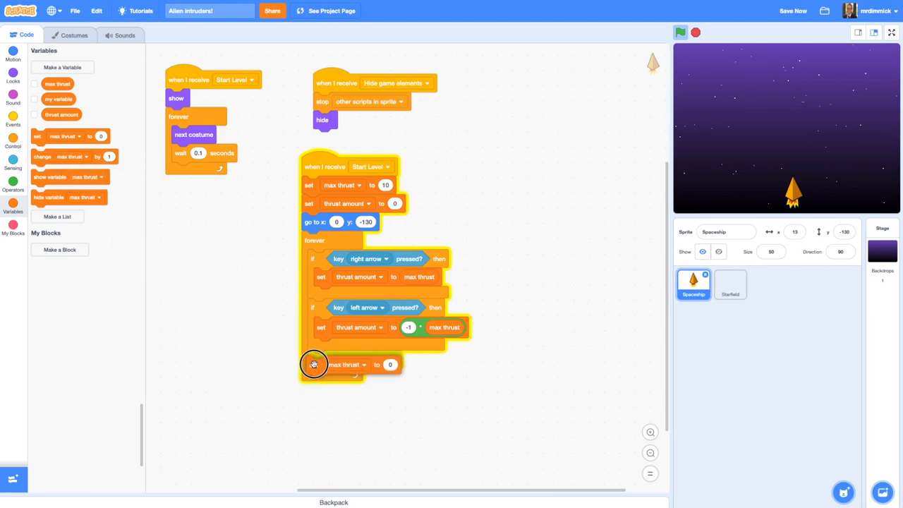
pyautogui.click(363, 364)
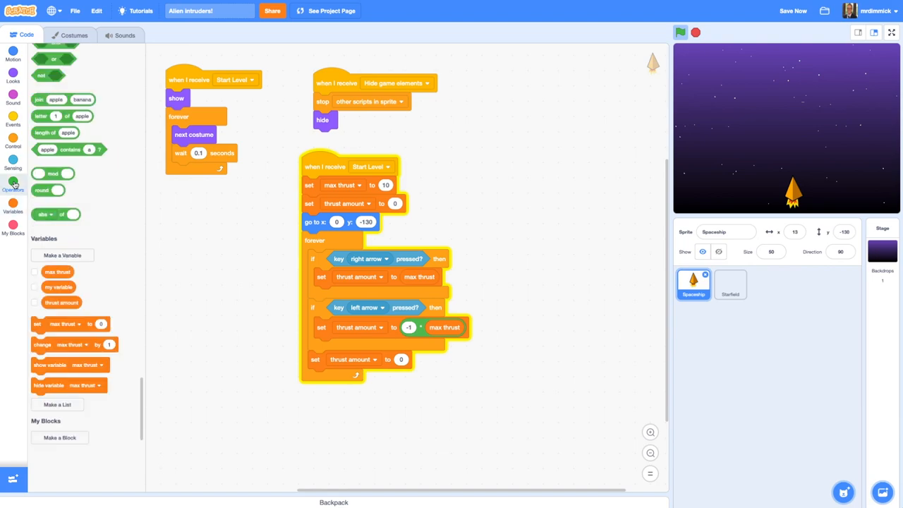
pyautogui.click(13, 180)
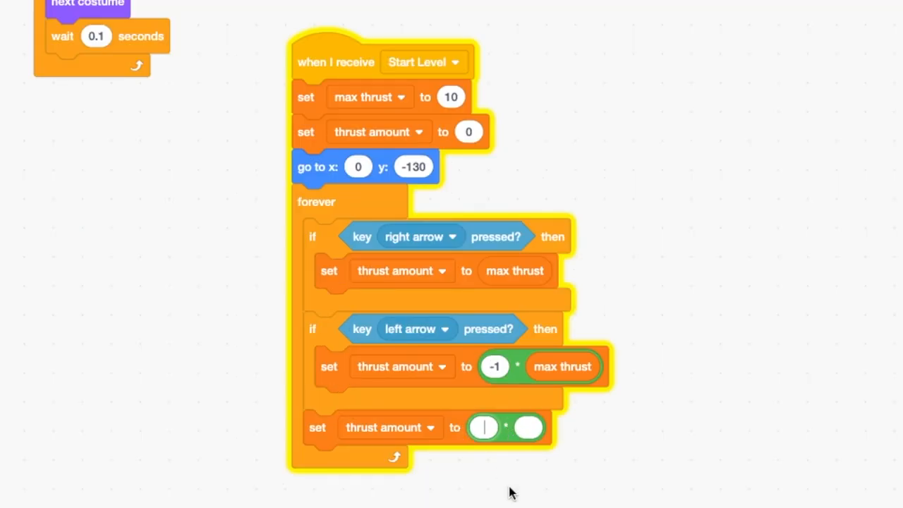
pyautogui.write('0.8')
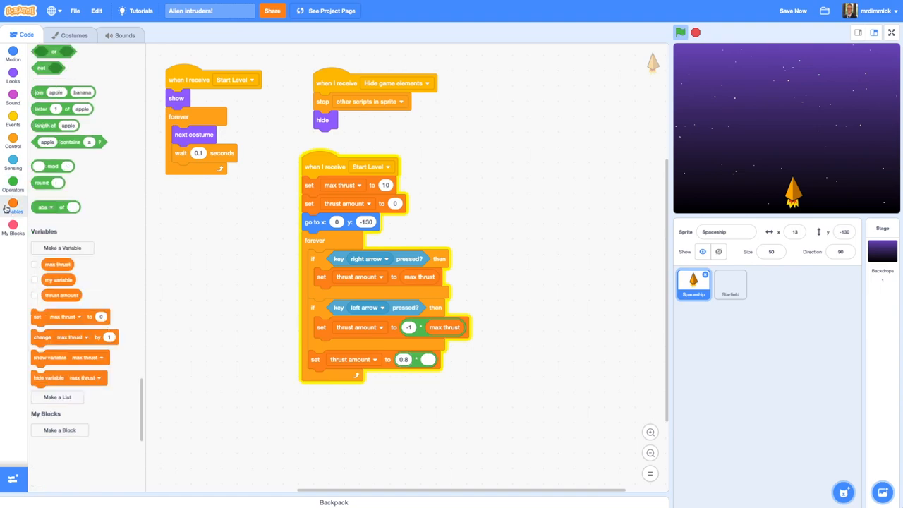
pyautogui.click(12, 205)
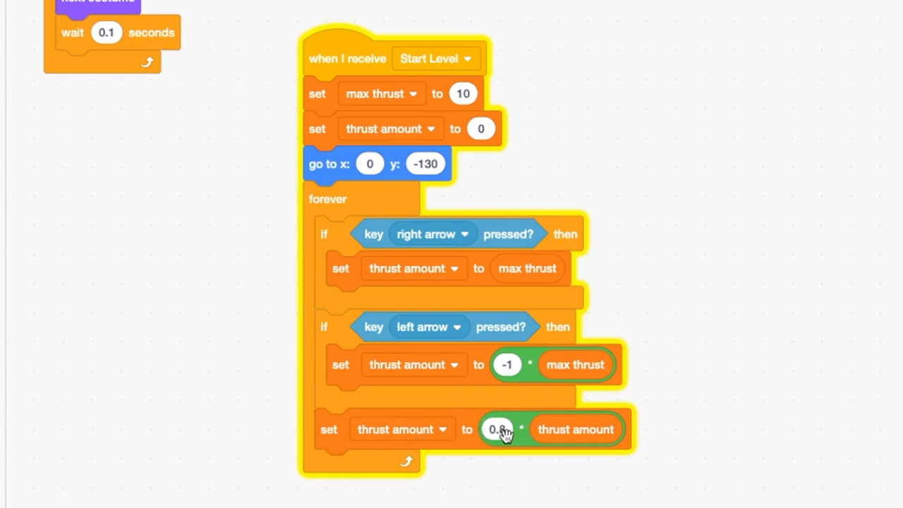
pyautogui.moveTo(554, 433)
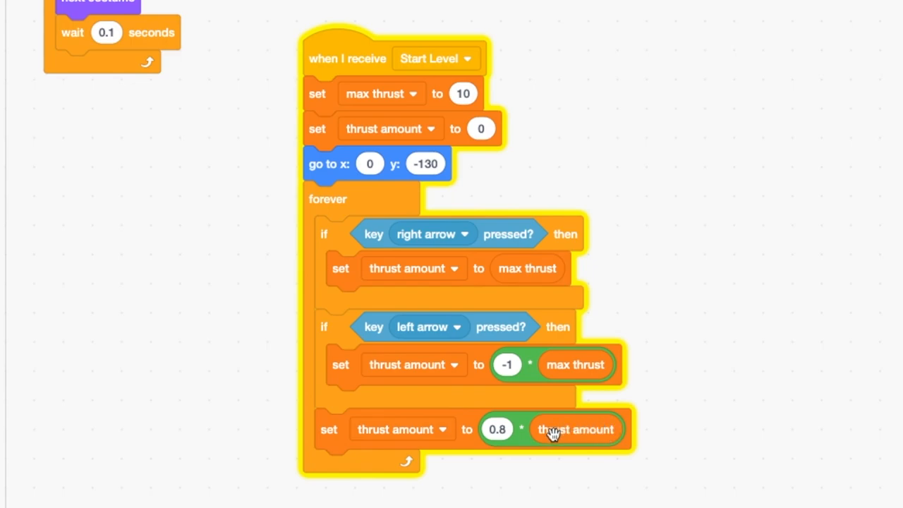
pyautogui.moveTo(434, 343)
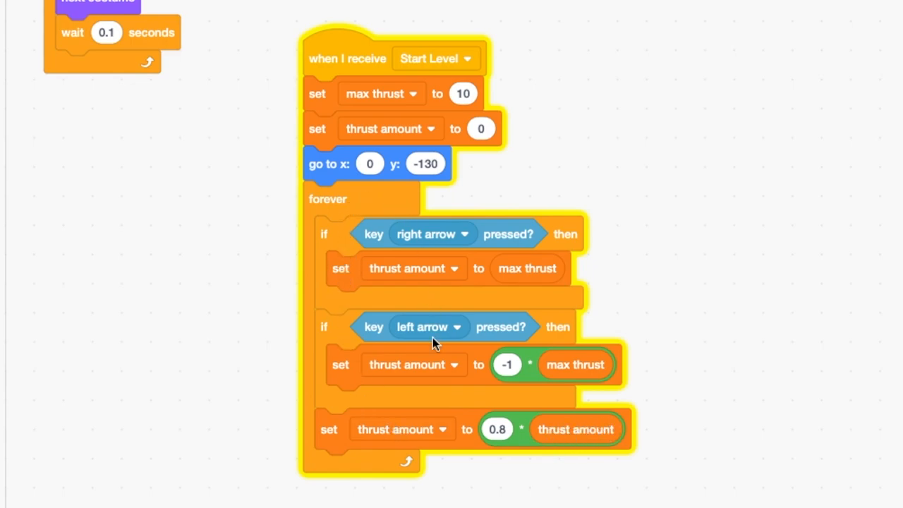
pyautogui.moveTo(420, 458)
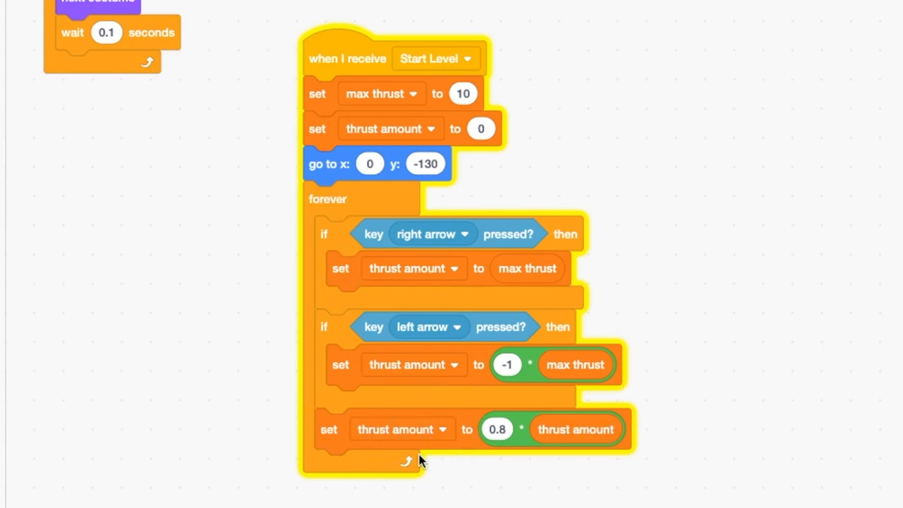
pyautogui.moveTo(466, 432)
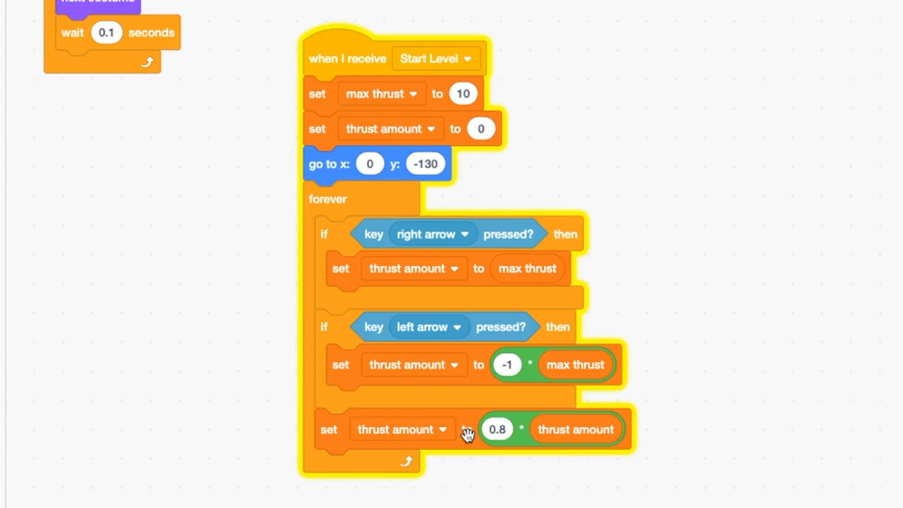
pyautogui.moveTo(465, 438)
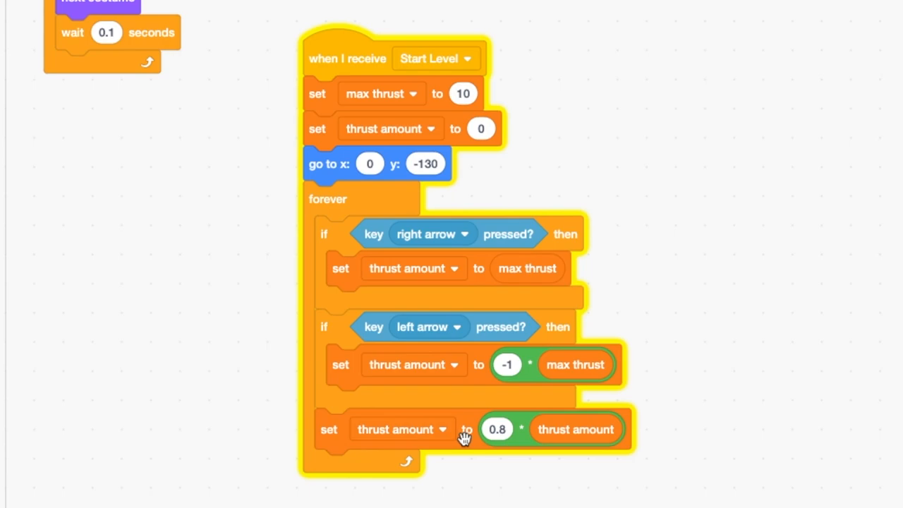
pyautogui.moveTo(465, 434)
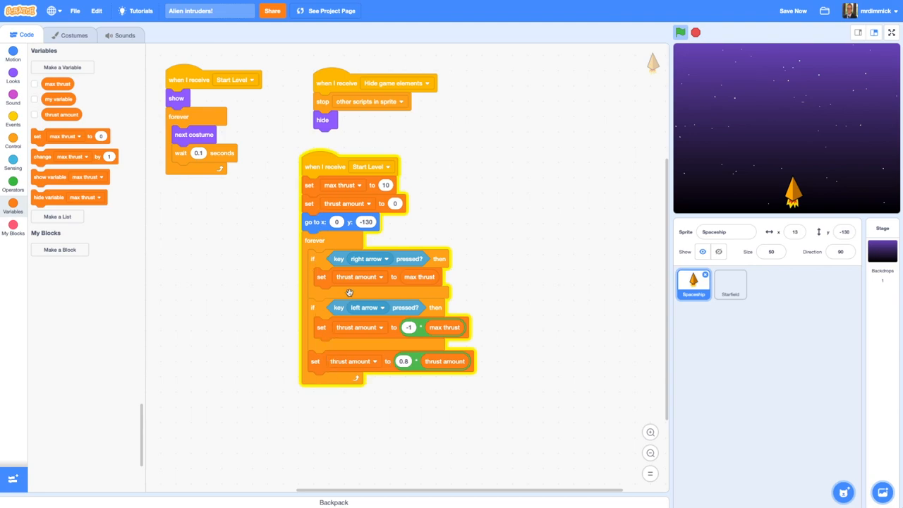
pyautogui.moveTo(397, 388)
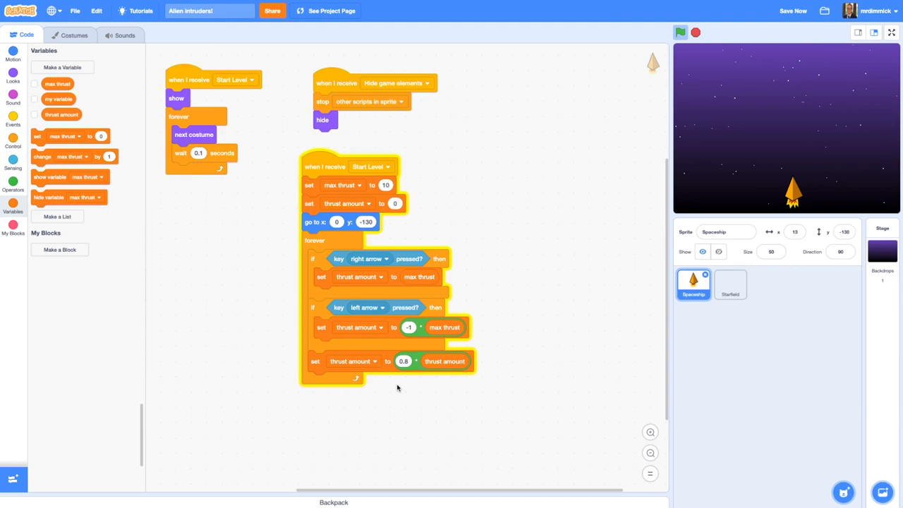
pyautogui.moveTo(60, 157)
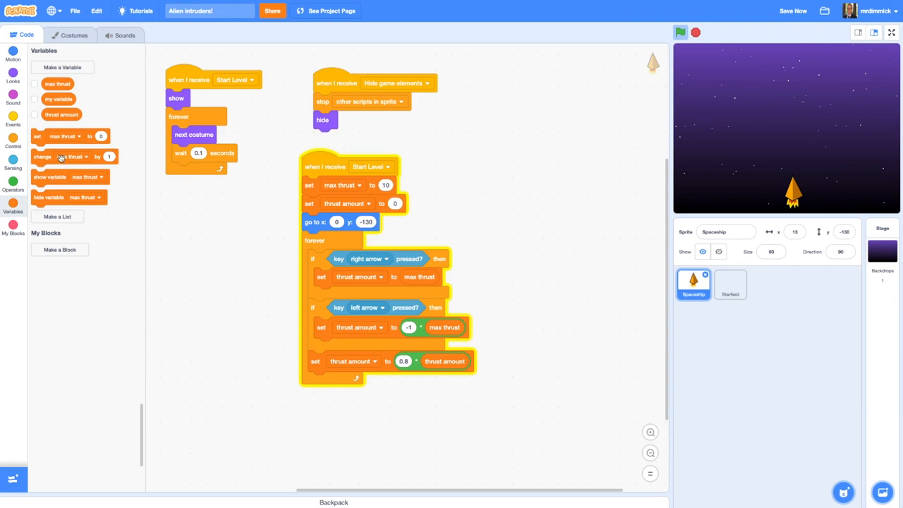
# - Tick the thrust amount checkbox to show its monitor on the stage
pyautogui.click(34, 114)
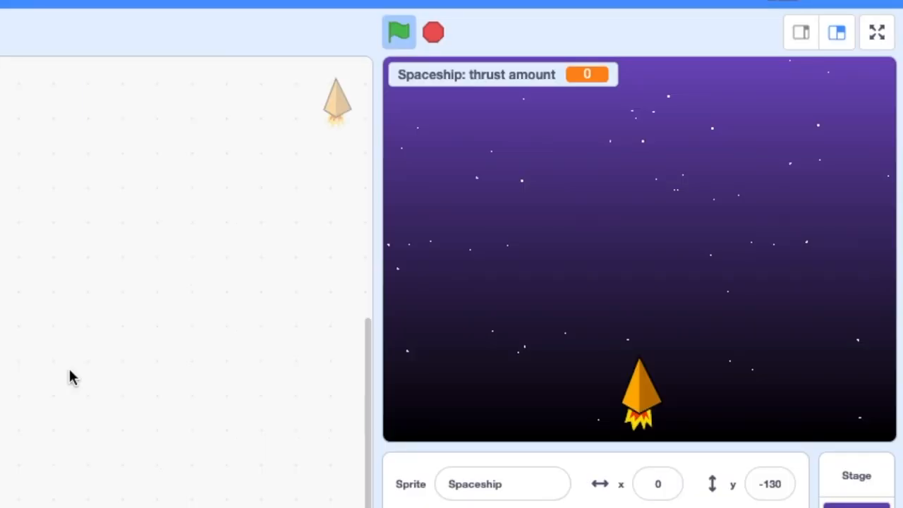
pyautogui.moveTo(258, 374)
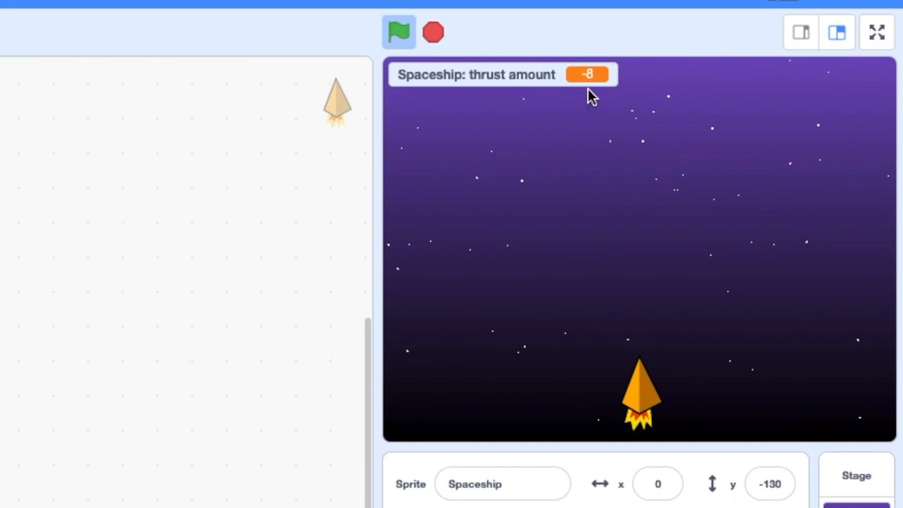
pyautogui.moveTo(591, 102)
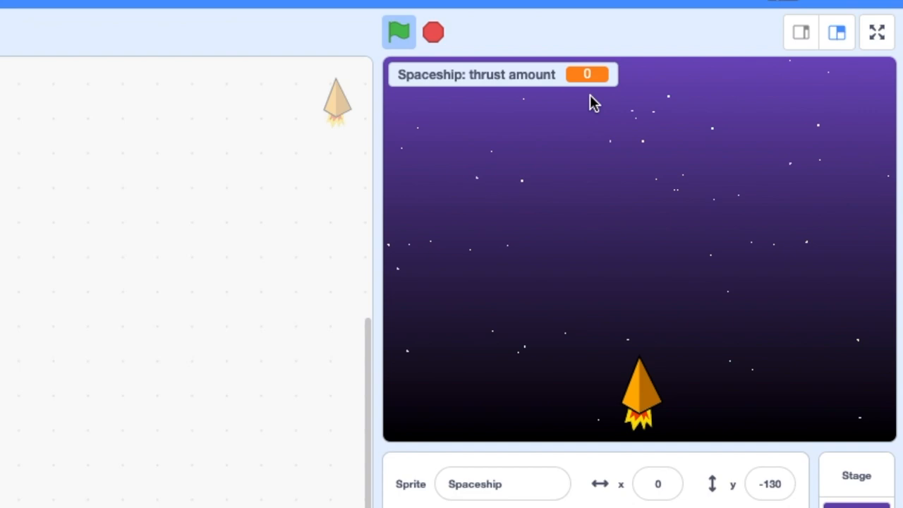
pyautogui.moveTo(590, 89)
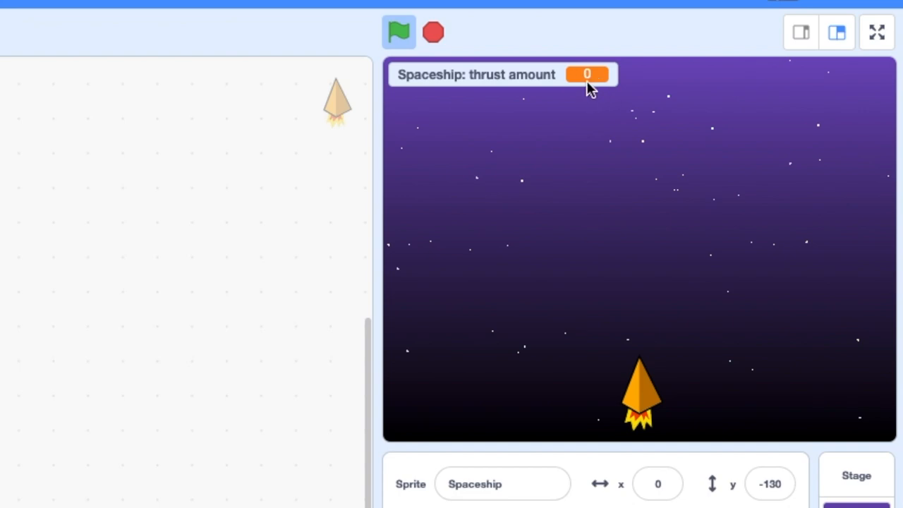
pyautogui.moveTo(646, 412)
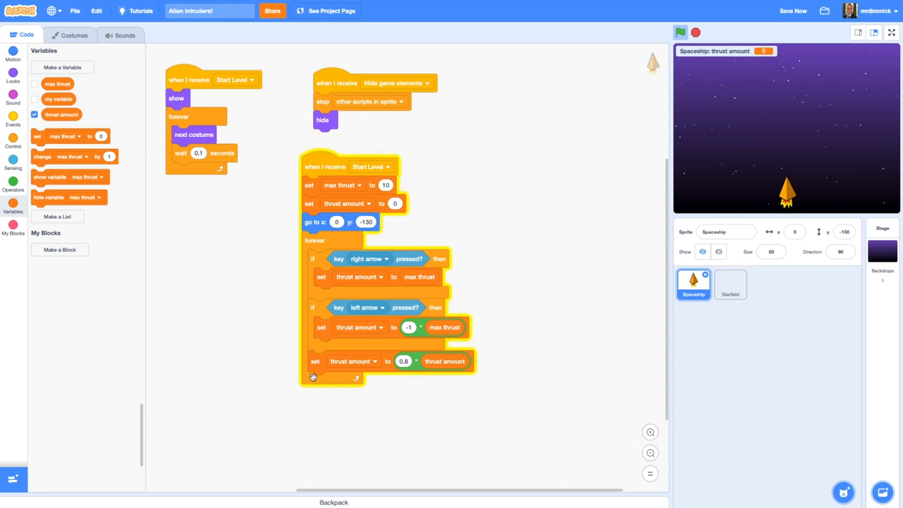
pyautogui.moveTo(392, 385)
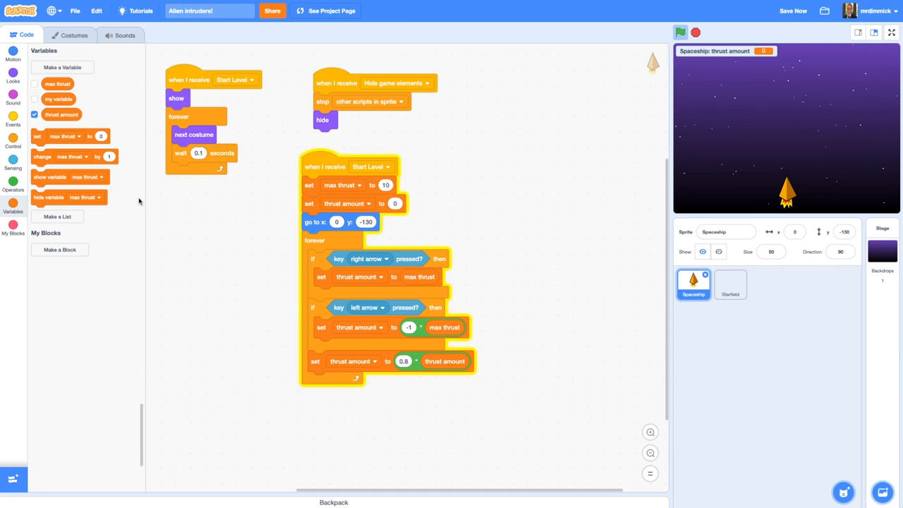
# - Append 'change x by thrust amount' to the end of the forever loop
pyautogui.click(13, 51)
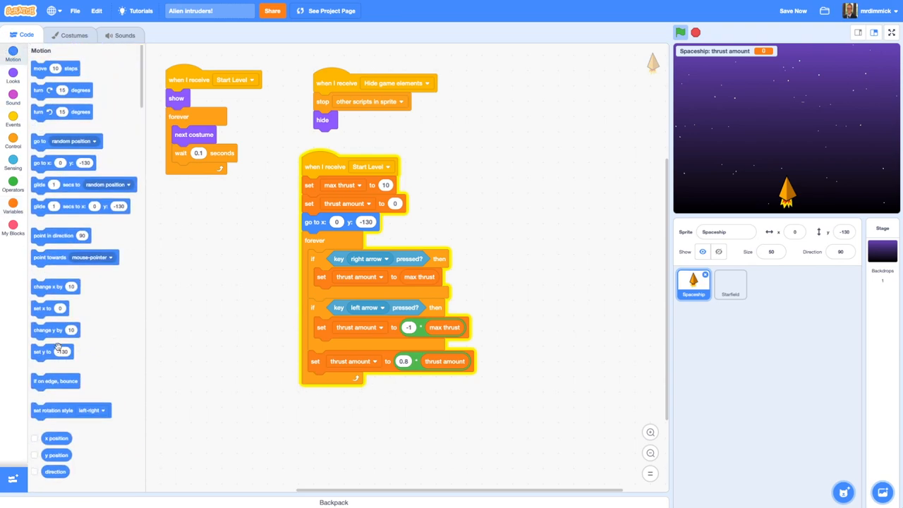
pyautogui.moveTo(55, 286); pyautogui.dragTo(332, 385)
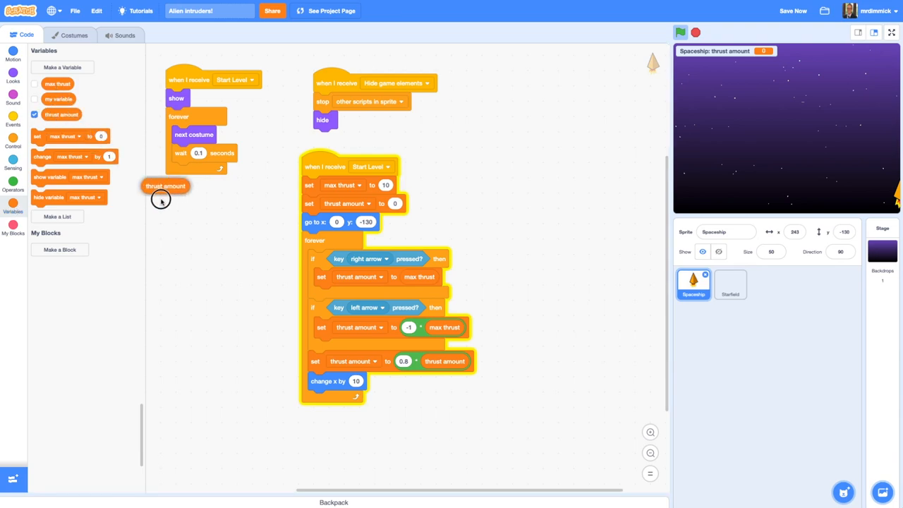
pyautogui.moveTo(166, 186); pyautogui.dragTo(372, 381)
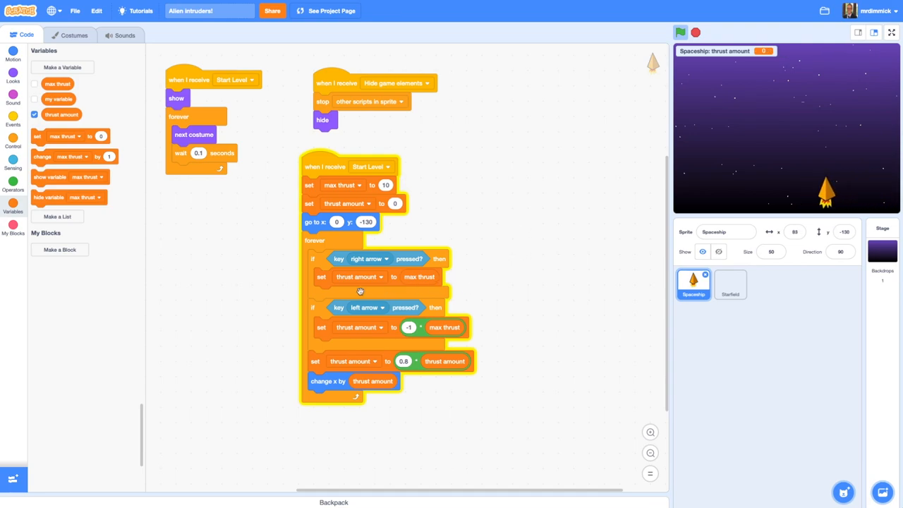
pyautogui.moveTo(339, 263)
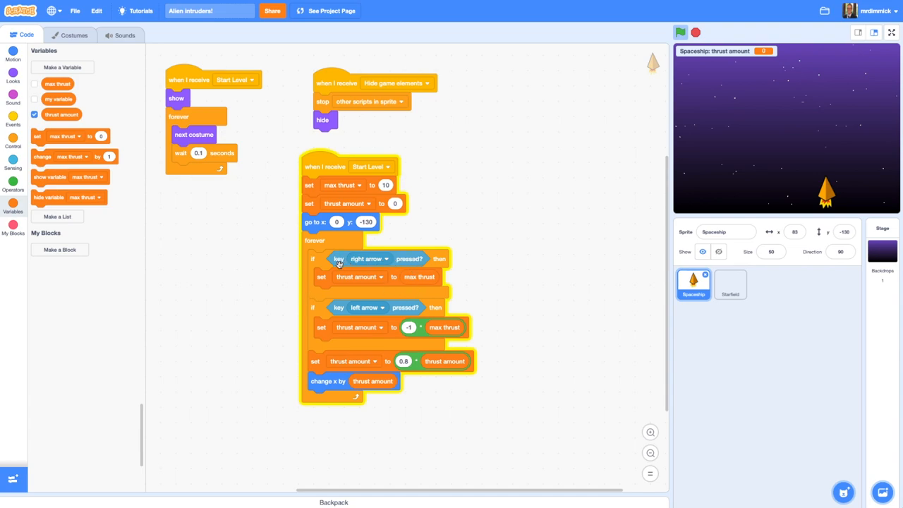
pyautogui.moveTo(416, 259)
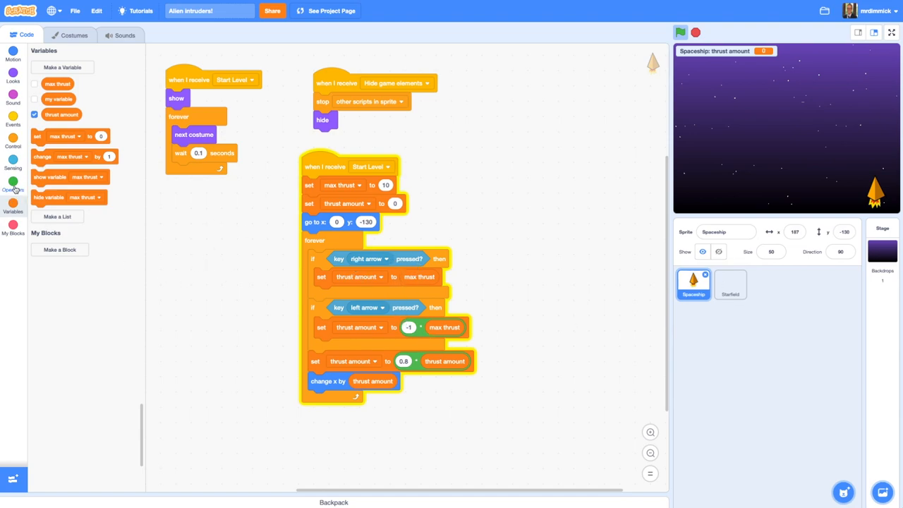
# - Add an 'x position < 170' condition to the right-arrow check
pyautogui.click(13, 182)
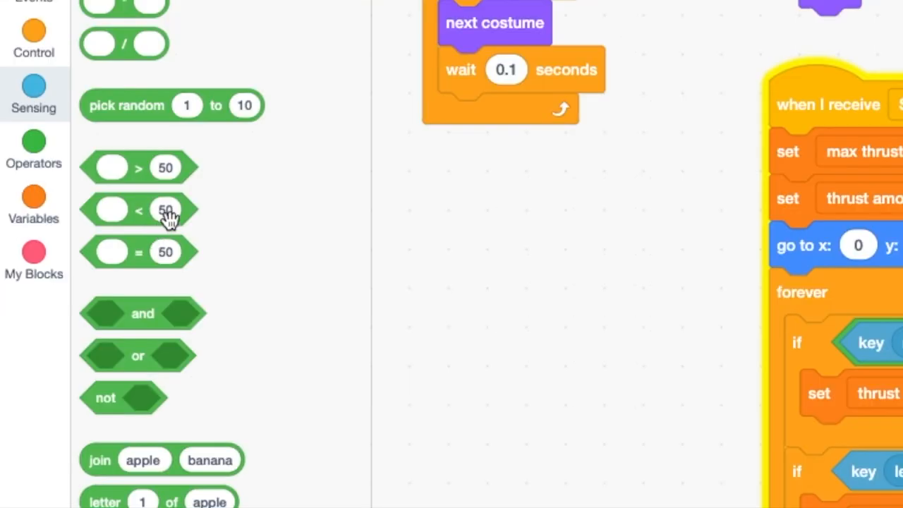
pyautogui.moveTo(139, 210); pyautogui.dragTo(423, 279)
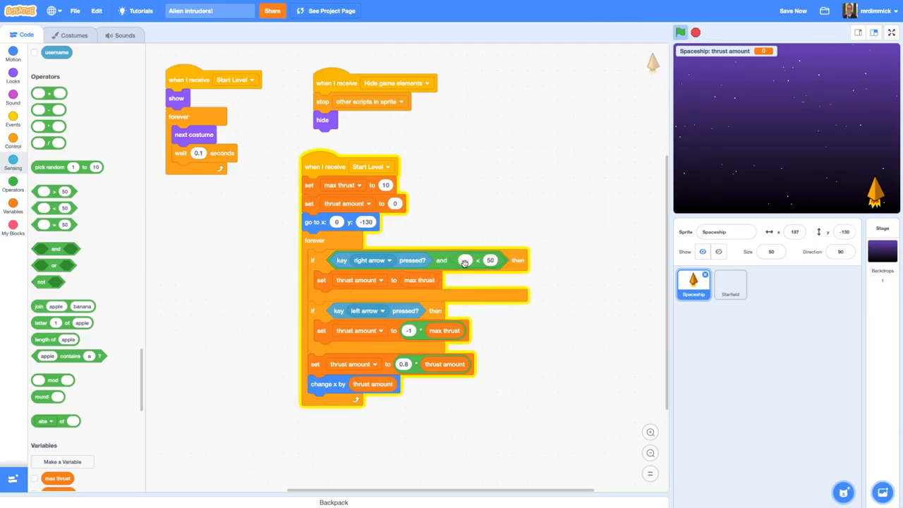
pyautogui.click(12, 53)
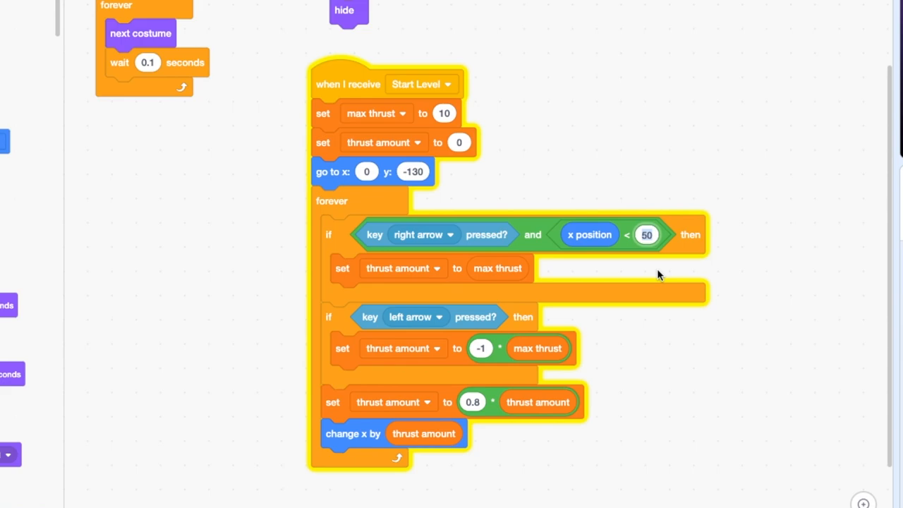
pyautogui.write('170')
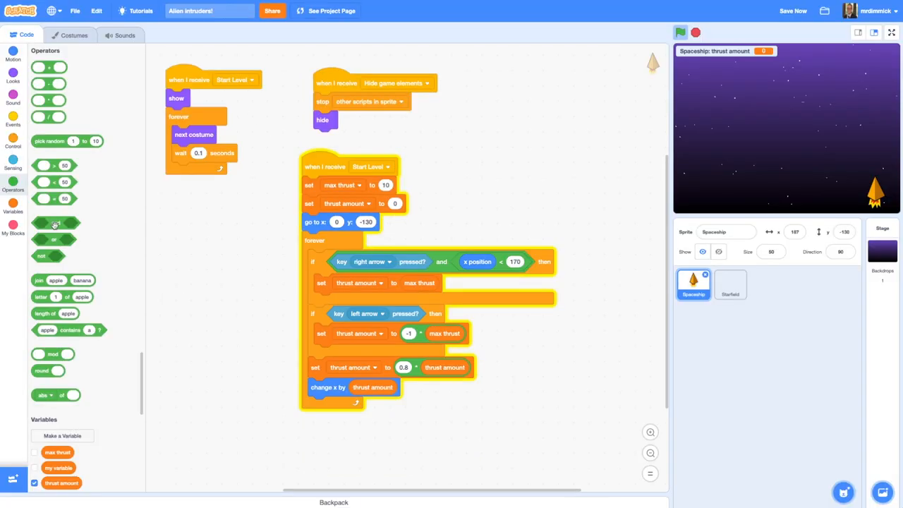
# - Drop an 'and' operator into the left-arrow check for the x position > -160 condition
pyautogui.moveTo(55, 223); pyautogui.dragTo(527, 325)
pyautogui.write('-160')
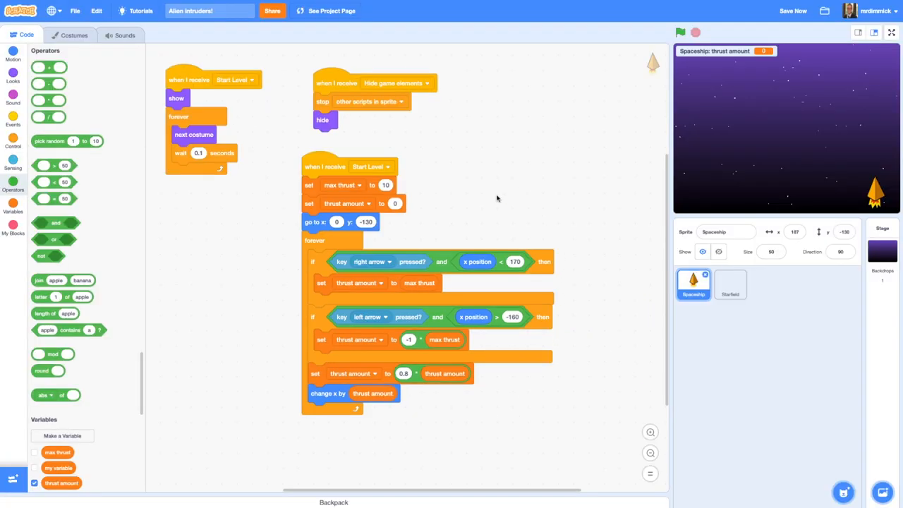
# - Test the movement limits by running the game with the green flag several times
pyautogui.click(680, 32)
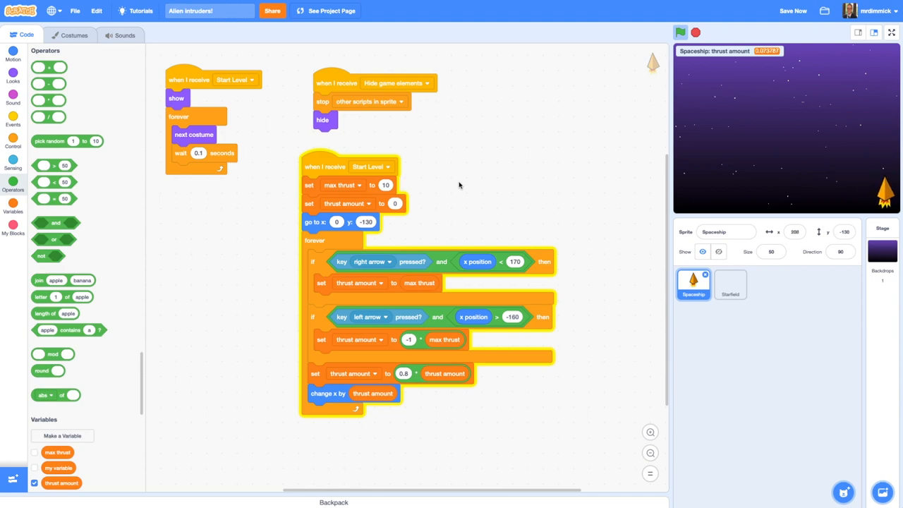
pyautogui.click(679, 33)
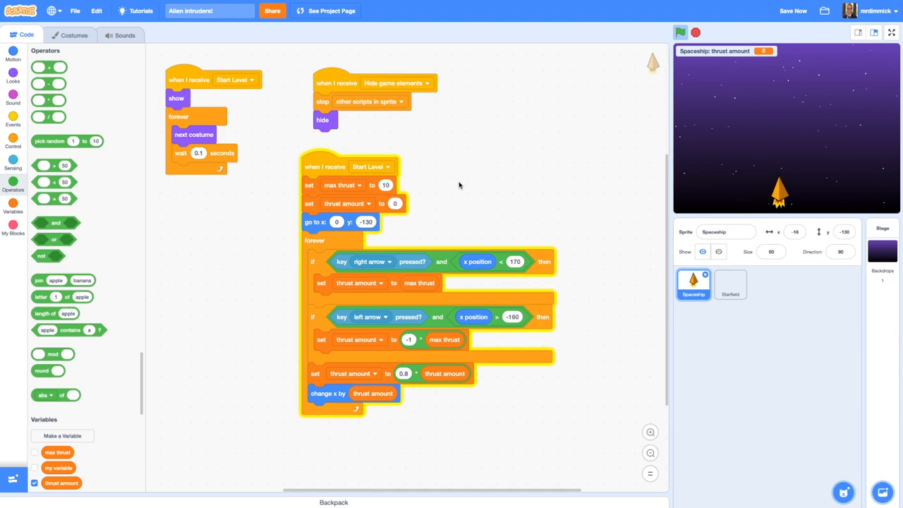
pyautogui.click(679, 33)
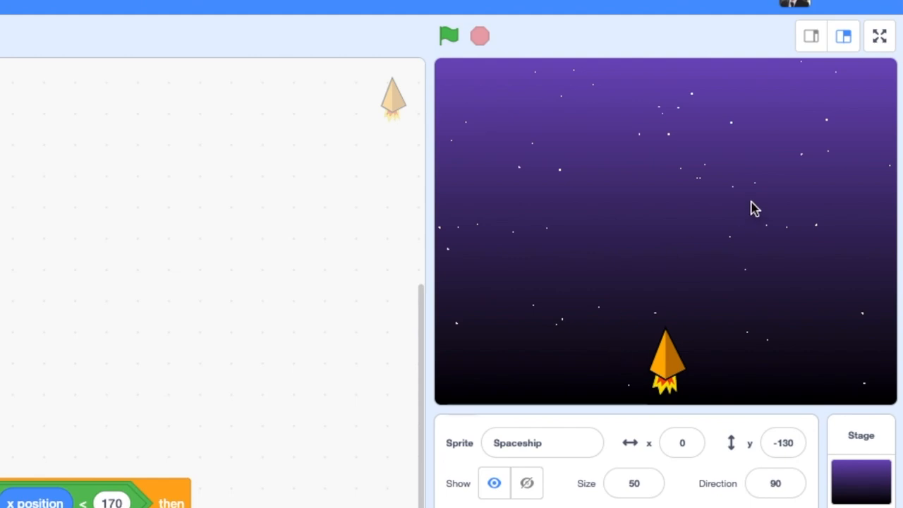
pyautogui.moveTo(558, 144)
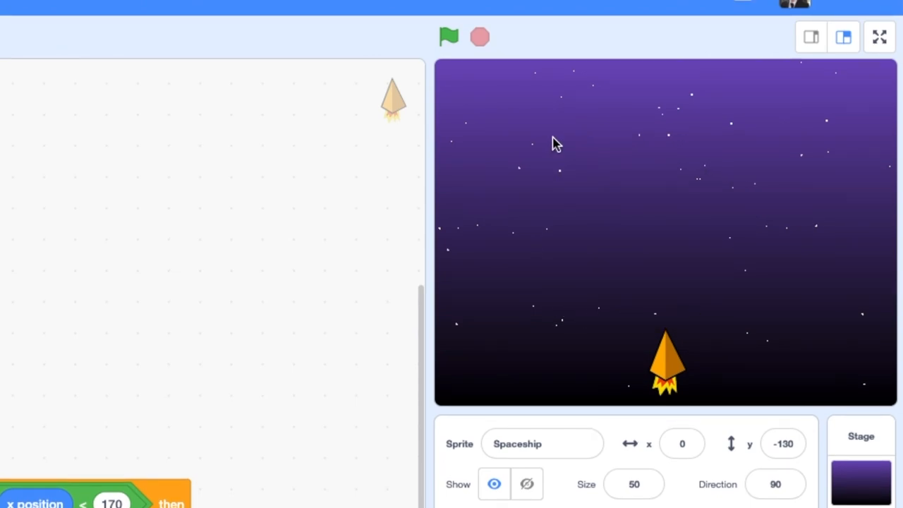
pyautogui.moveTo(670, 395)
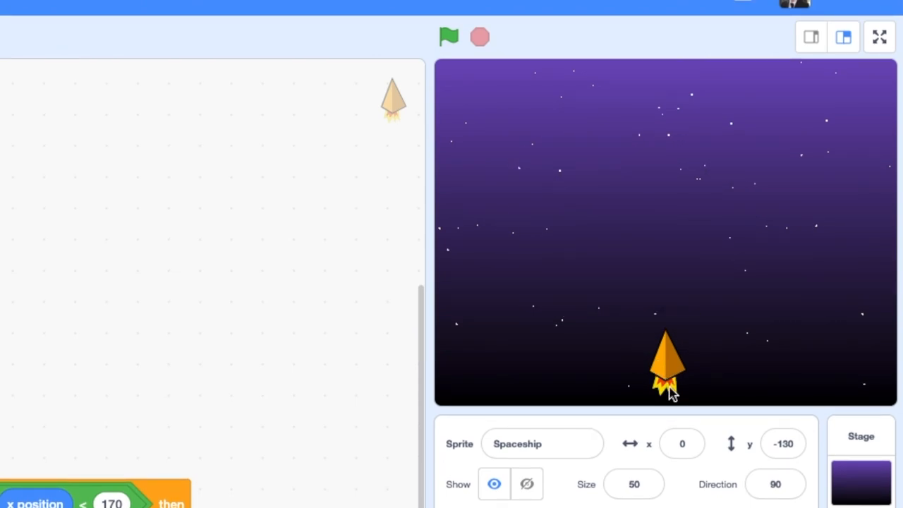
pyautogui.moveTo(677, 381)
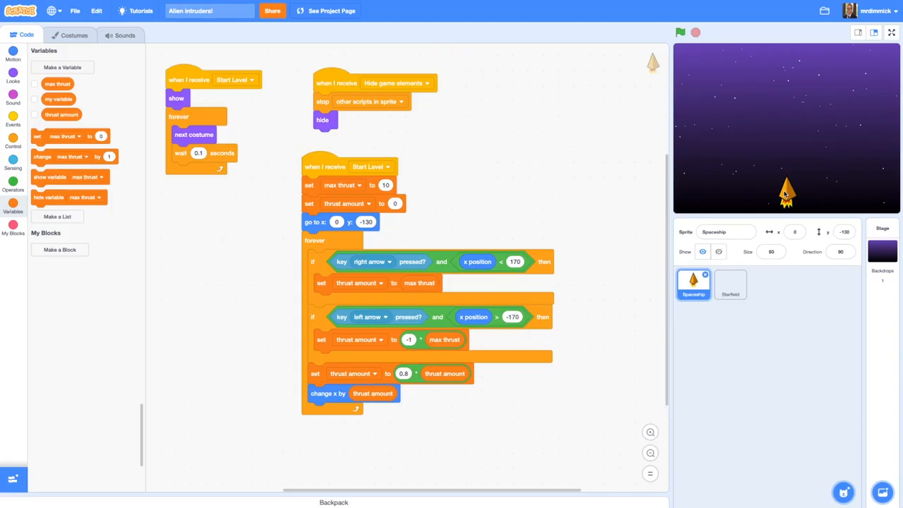
pyautogui.moveTo(548, 228)
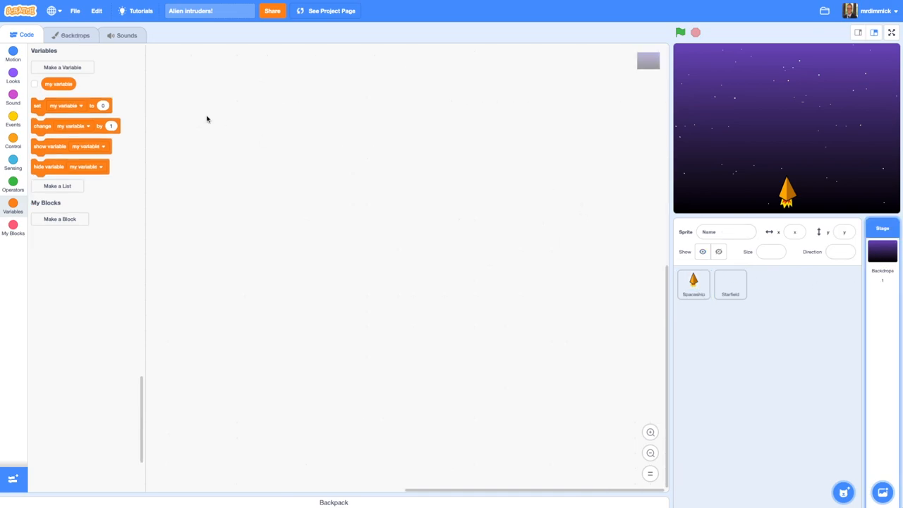
pyautogui.moveTo(12, 117)
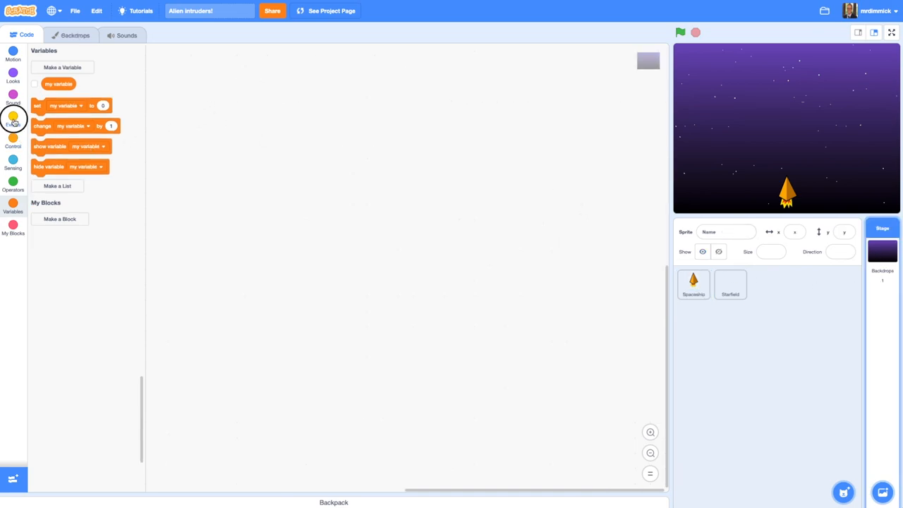
# - Give the Stage a 'when flag clicked, broadcast Start Level' script and run the game
pyautogui.click(13, 120)
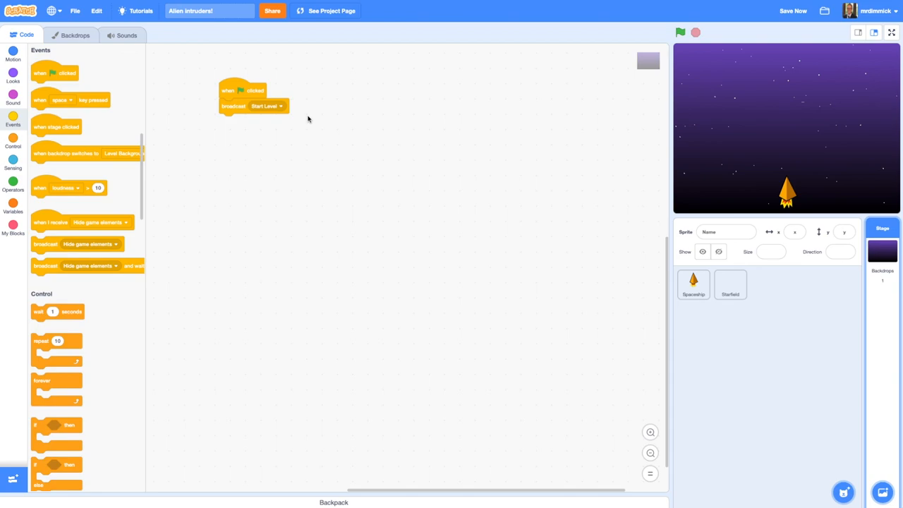
pyautogui.moveTo(308, 130)
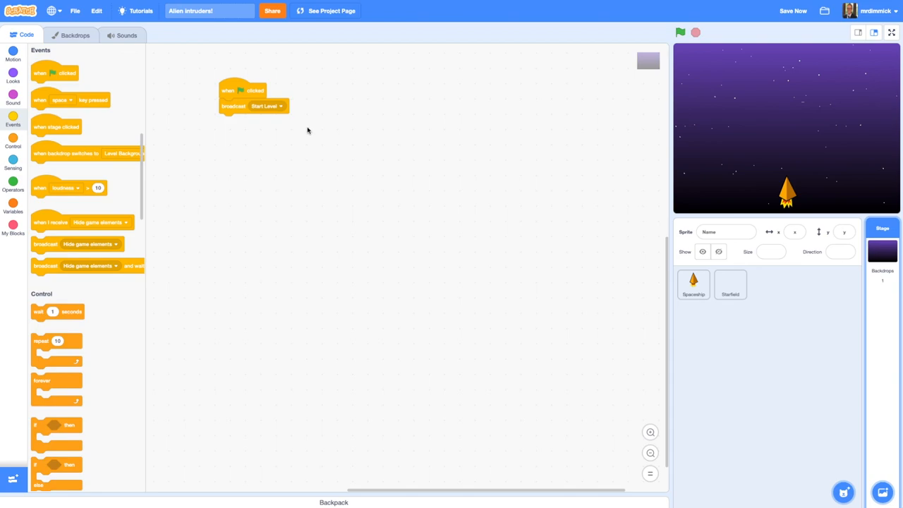
pyautogui.moveTo(351, 141)
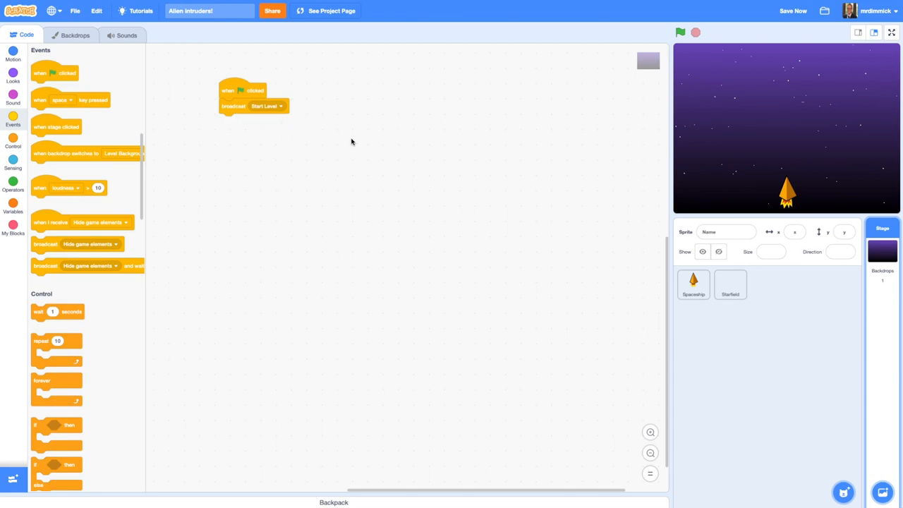
pyautogui.moveTo(787, 76)
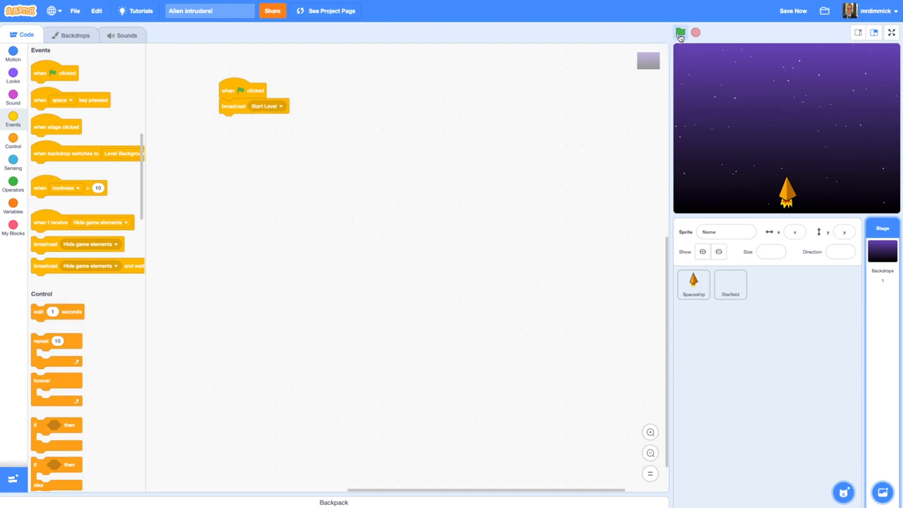
pyautogui.click(891, 32)
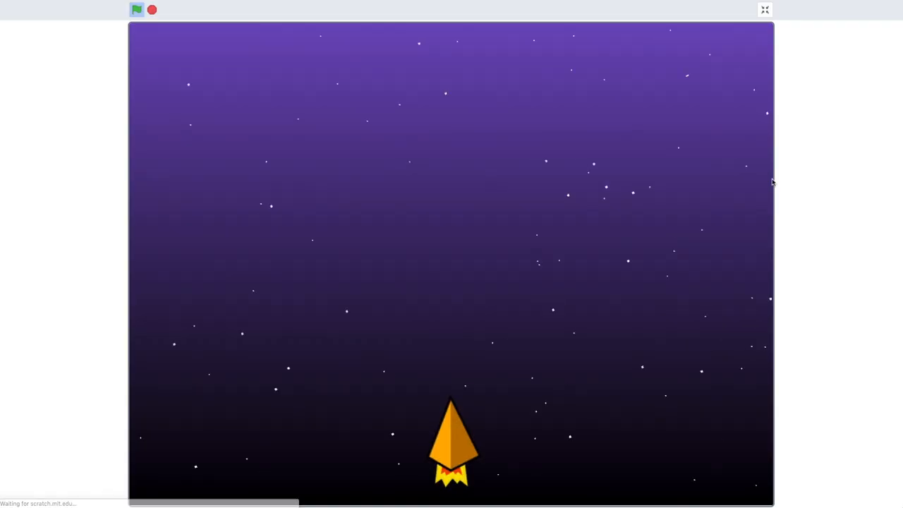